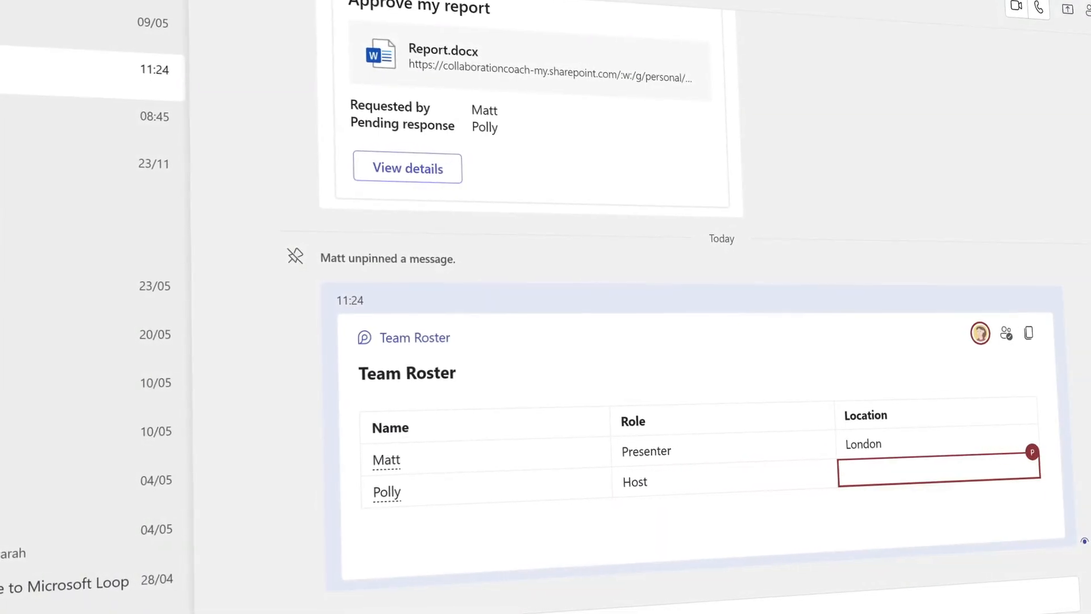
# - Enter London in Polly's Location cell of the Team Roster table
pyautogui.write('London')
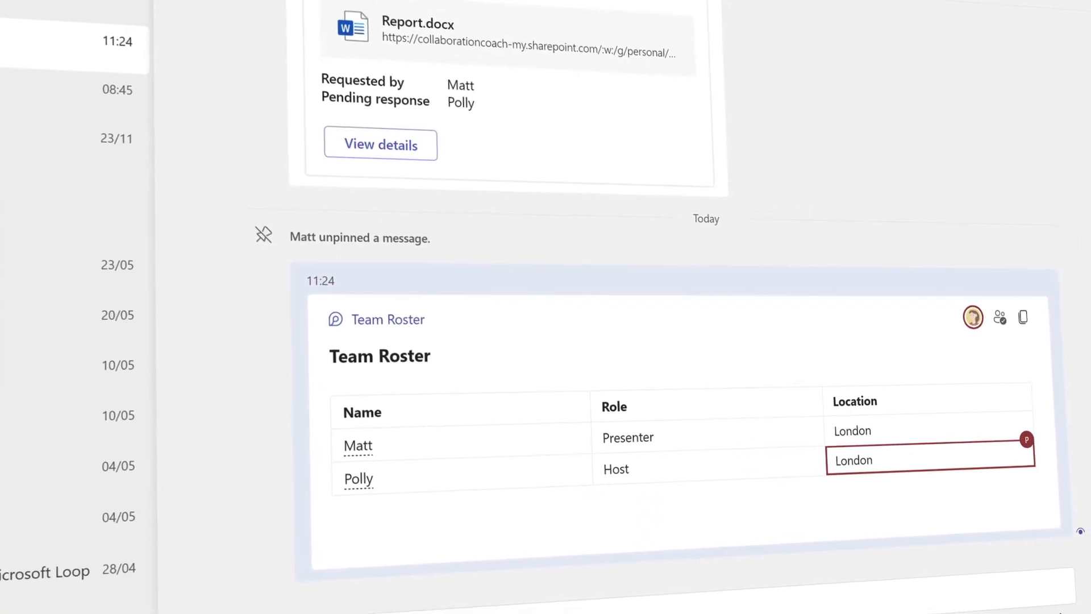
pyautogui.scroll(-3)
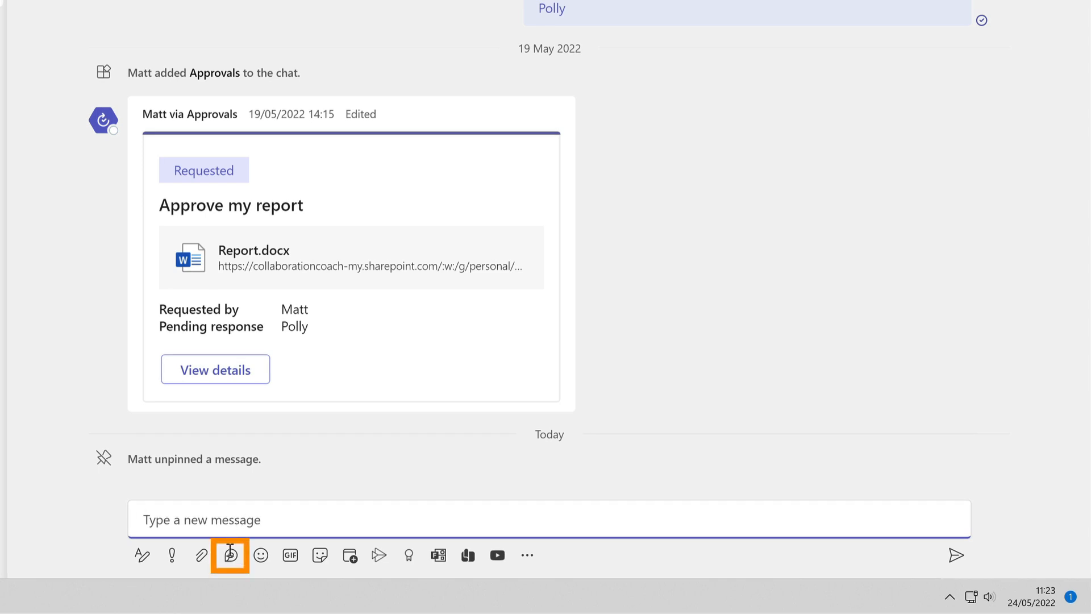
# - Bring up the Loop components list and point to Table to show the size grid
pyautogui.click(229, 555)
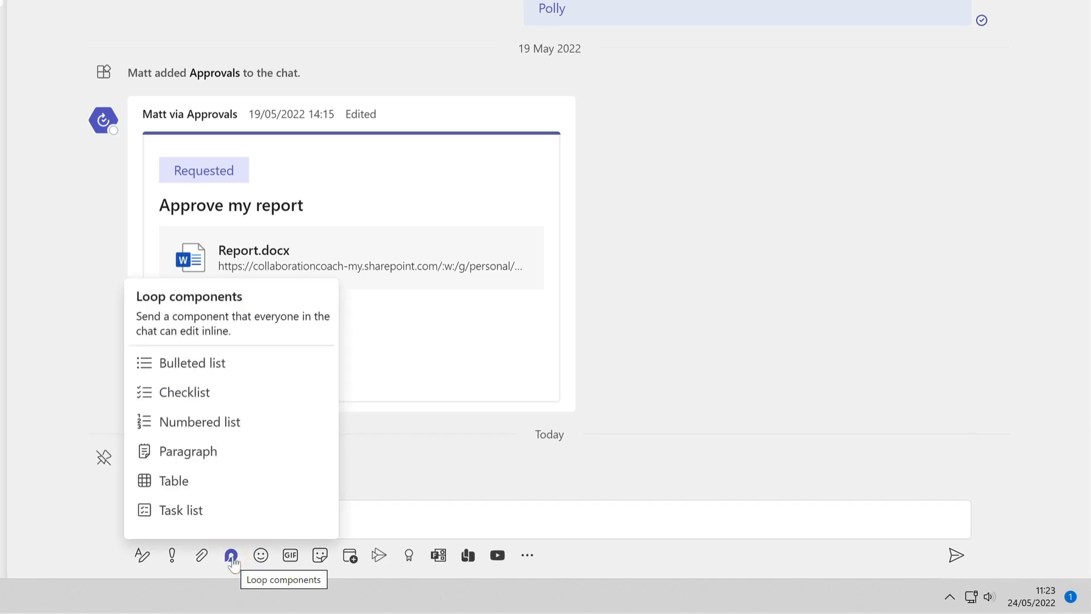
pyautogui.moveTo(221, 493)
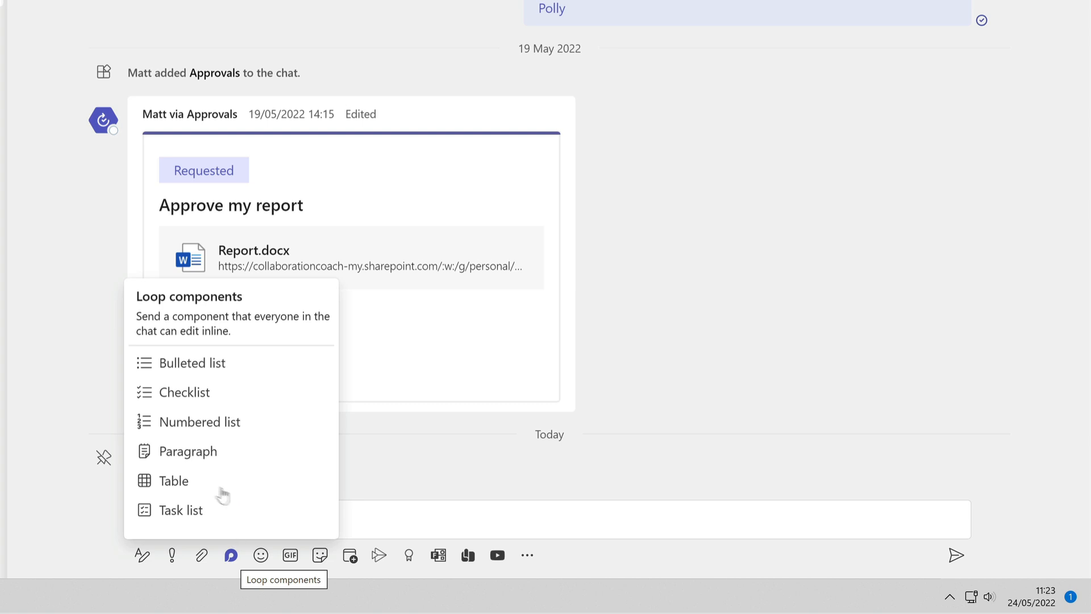
pyautogui.moveTo(233, 485)
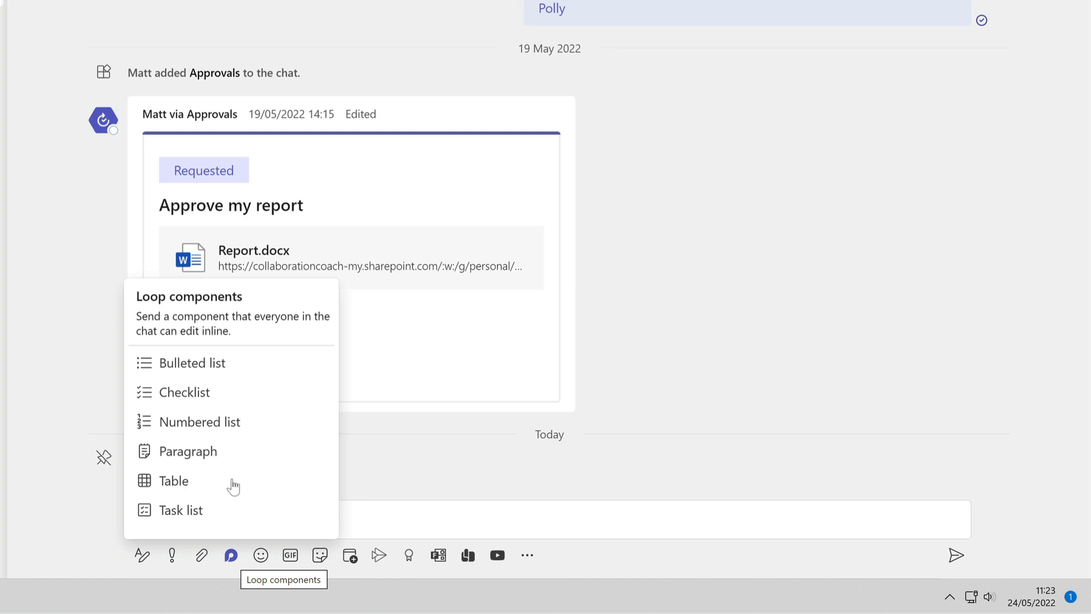
pyautogui.moveTo(249, 484)
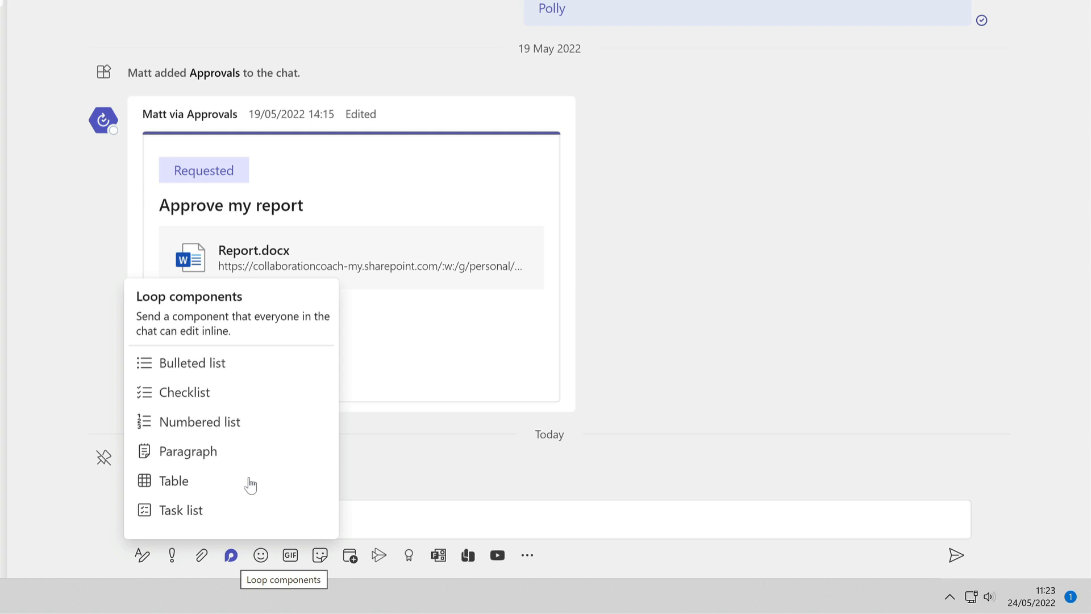
pyautogui.moveTo(235, 481)
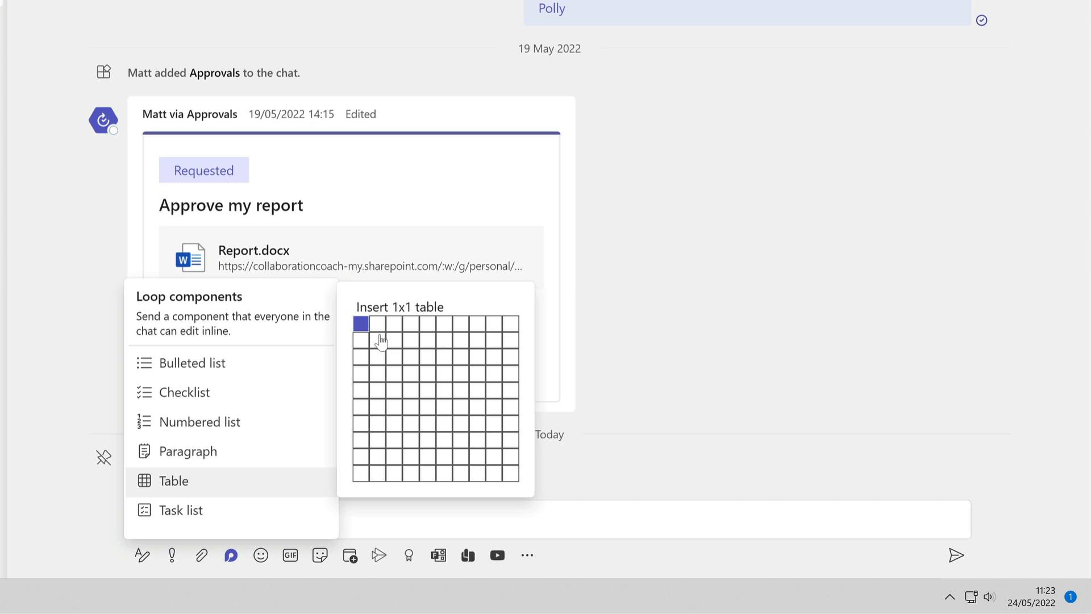
pyautogui.moveTo(395, 360)
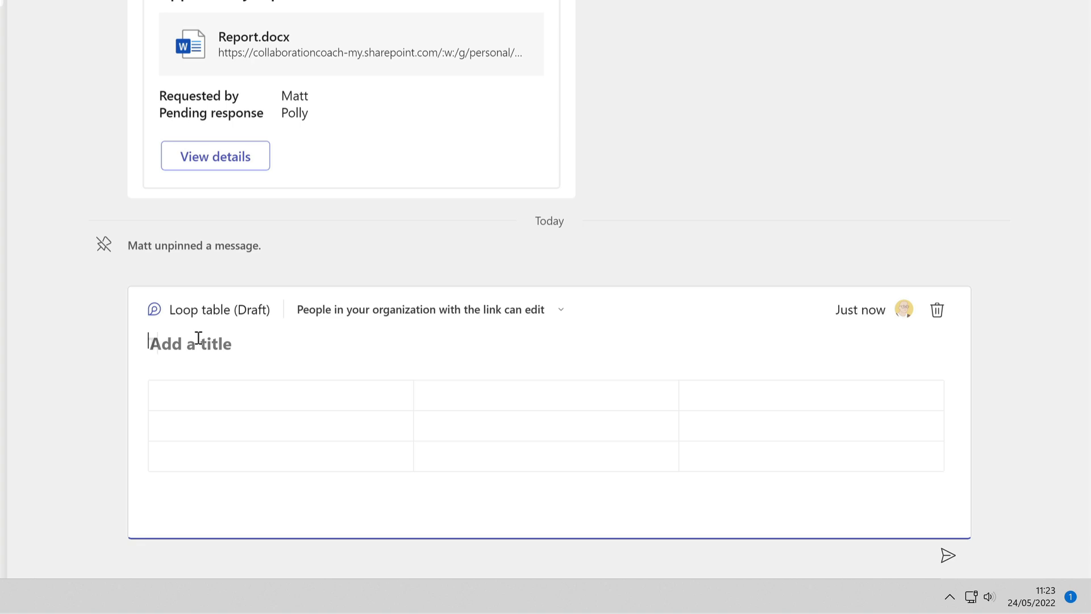
# - Title the table 'Team Roster' with headings Name, Role, Location and row Matt, Presenter, London
pyautogui.write('Team Roster')
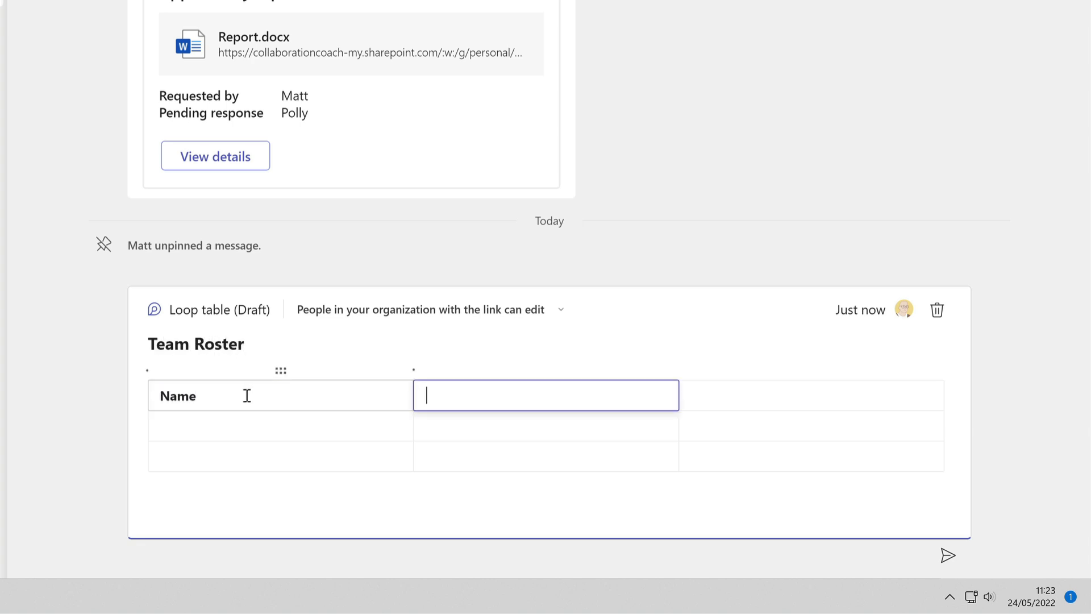
pyautogui.click(280, 425)
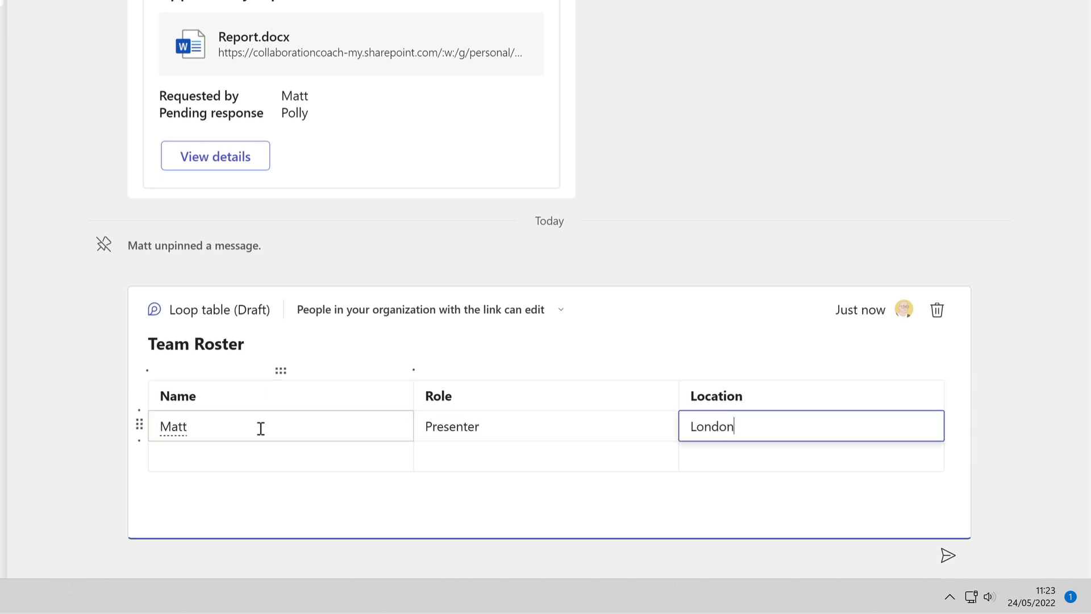
pyautogui.click(280, 370)
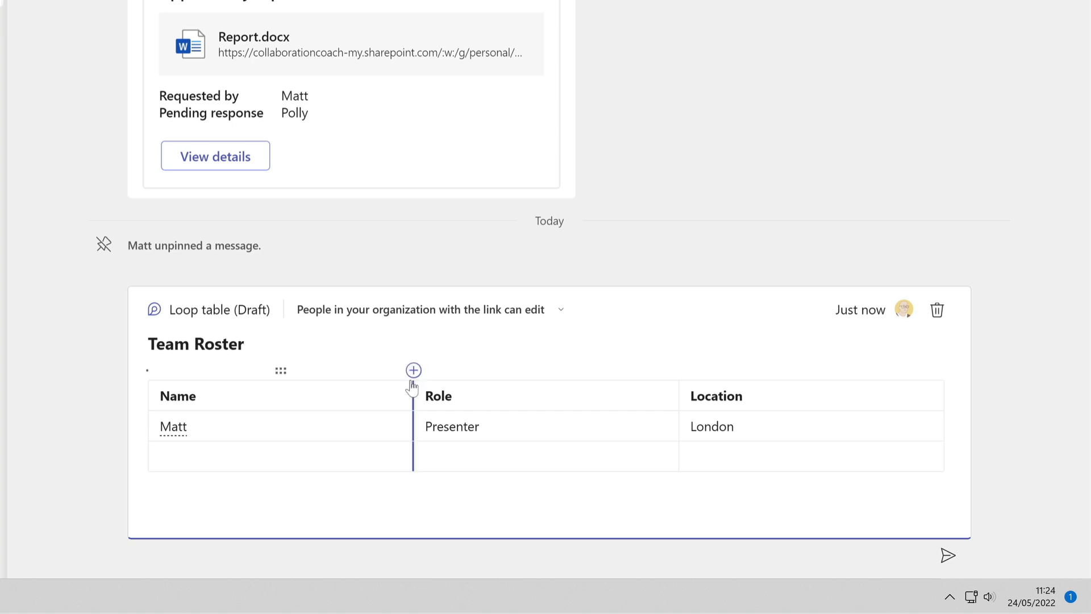
pyautogui.click(413, 370)
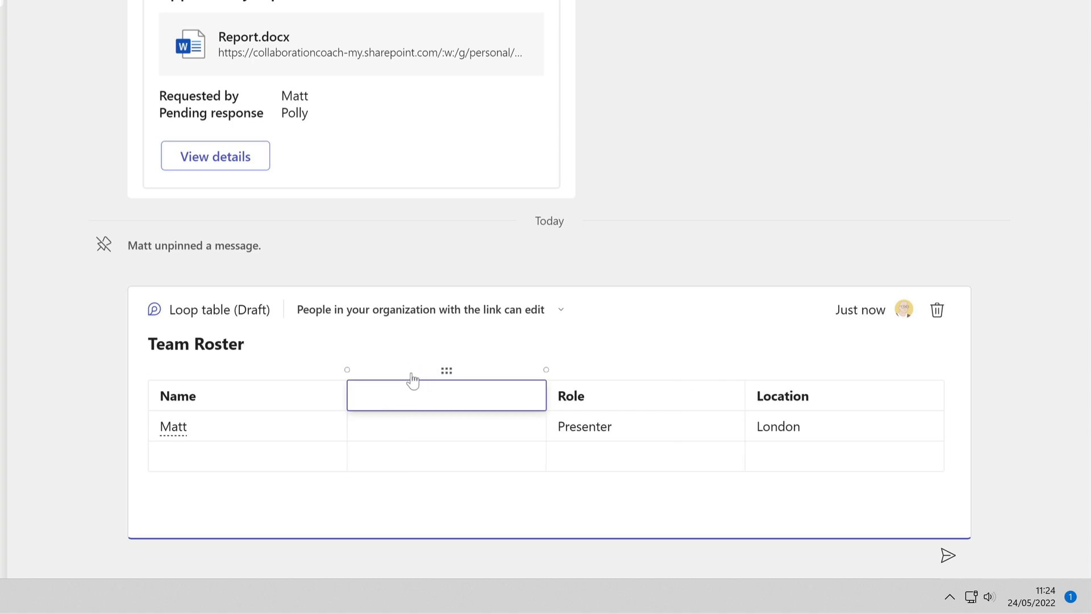
pyautogui.click(446, 369)
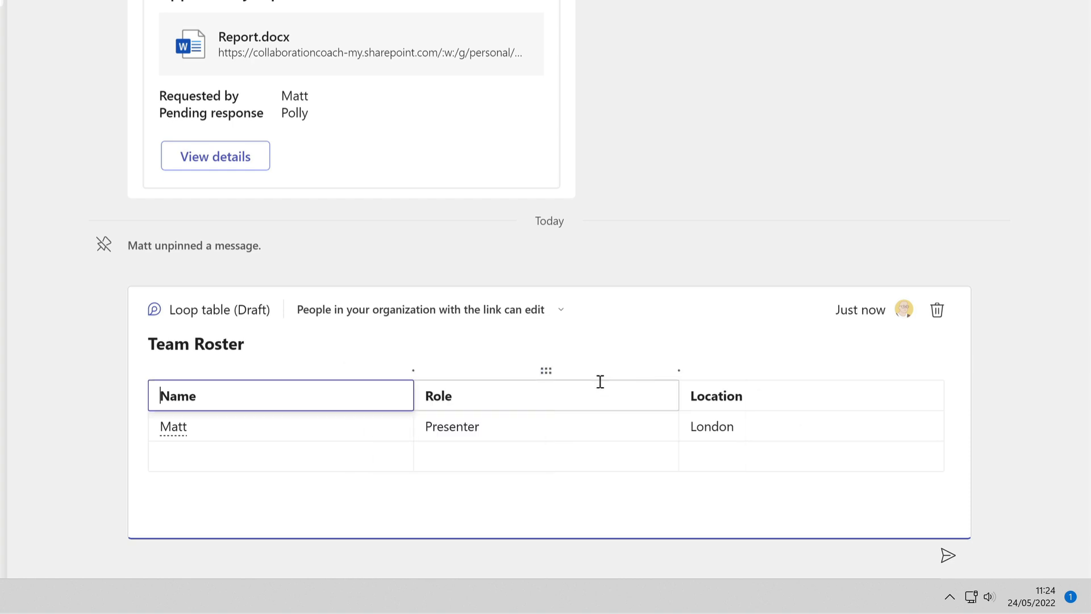
pyautogui.moveTo(692, 328)
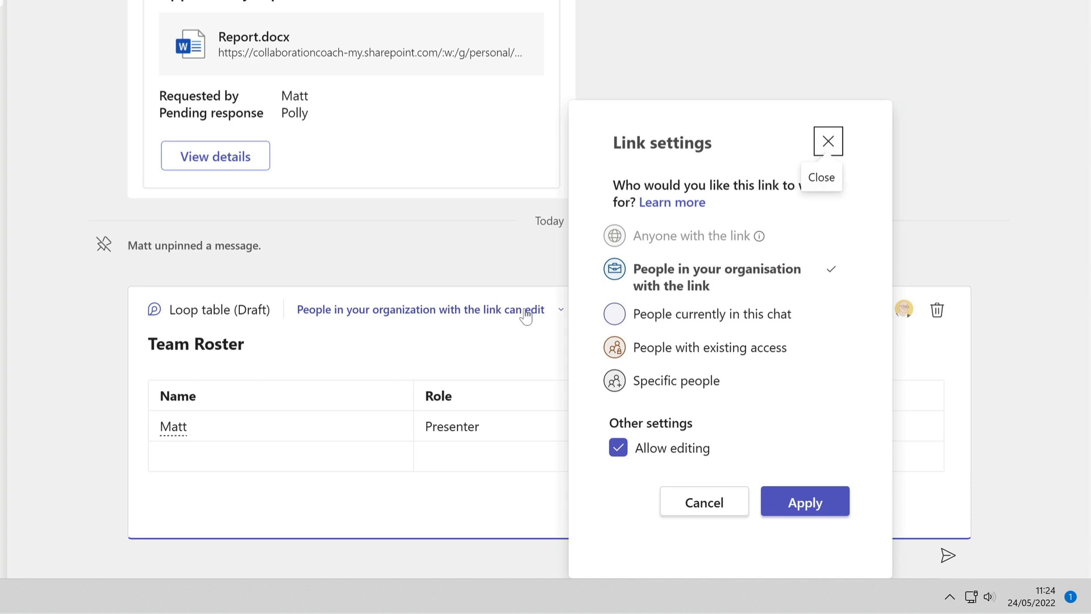
pyautogui.moveTo(711, 313)
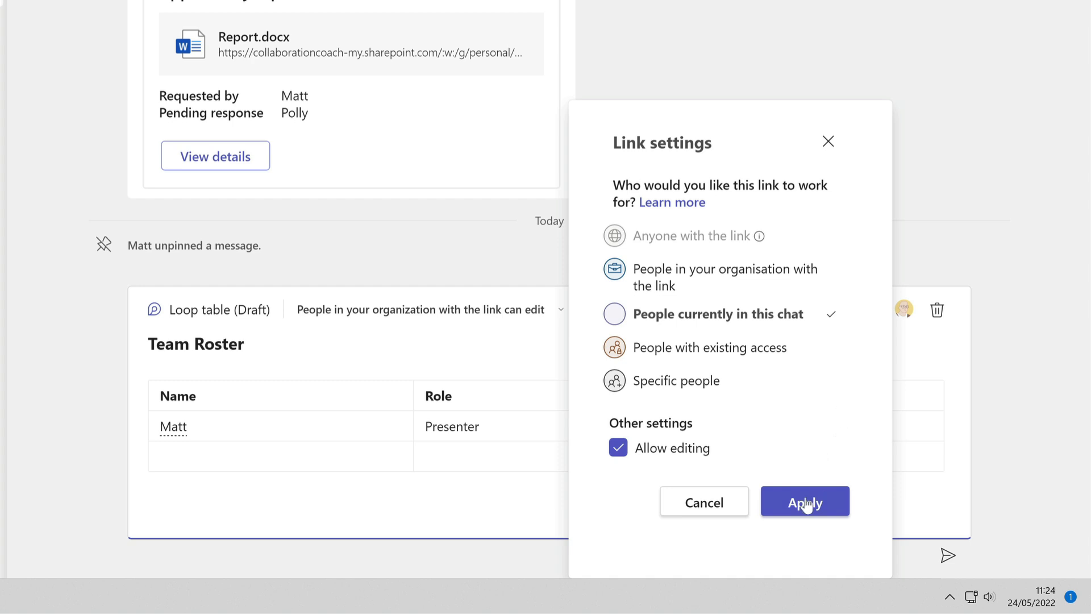
# - Restrict the draft's edit link to people currently in this chat
pyautogui.click(804, 502)
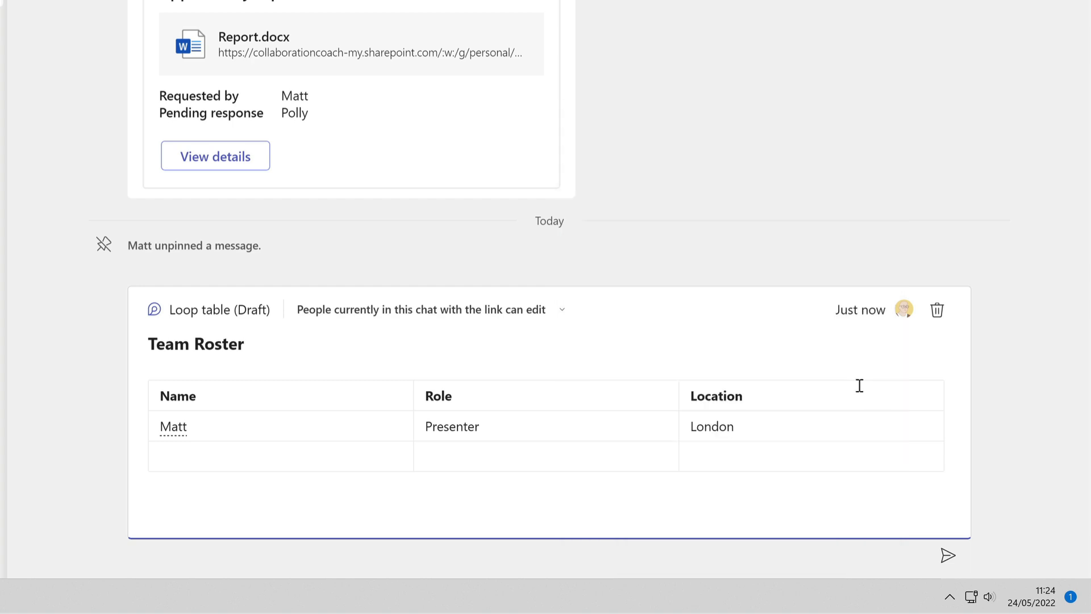
pyautogui.moveTo(859, 371)
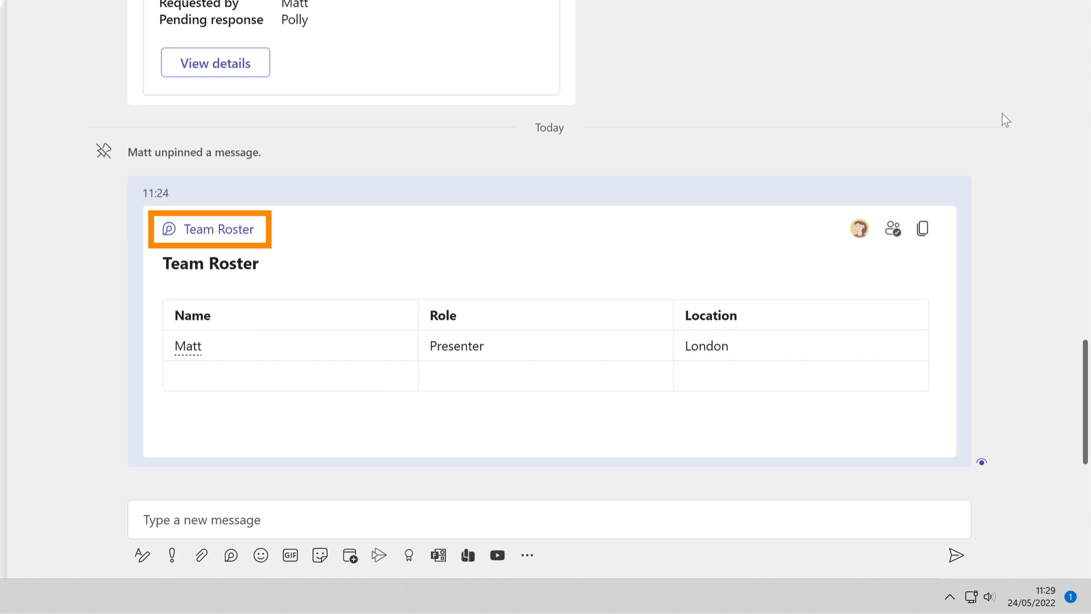
pyautogui.moveTo(893, 229)
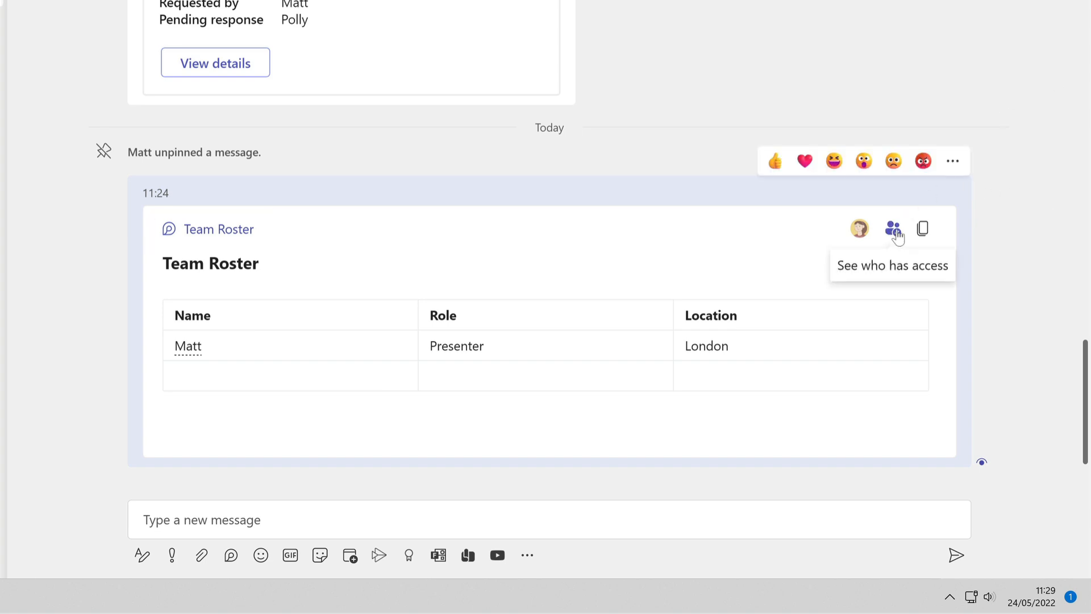
# - Send the Team Roster table to the chat and check who has access
pyautogui.click(894, 229)
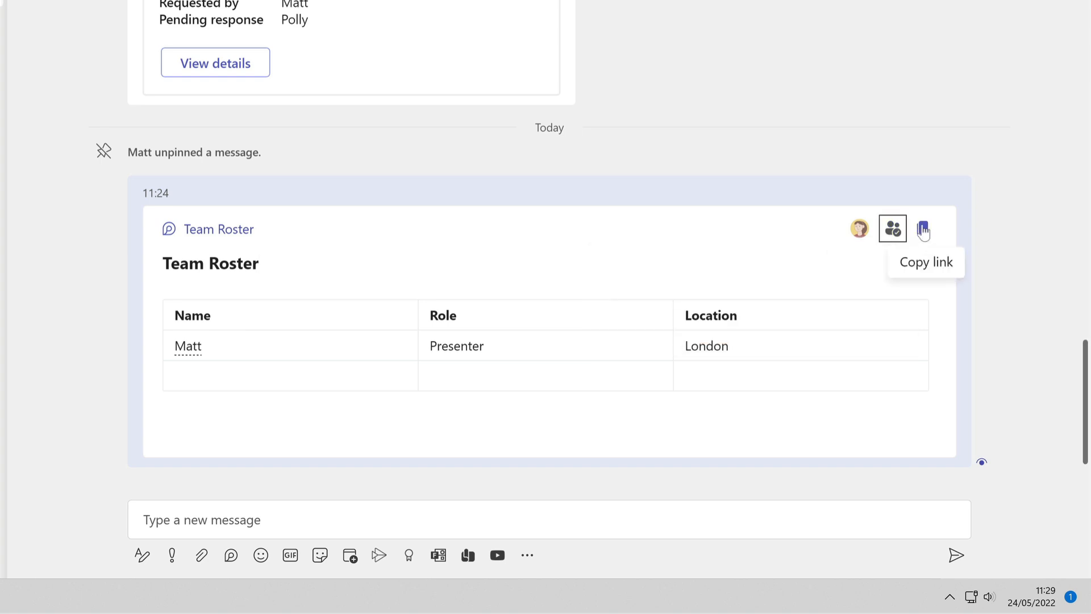
pyautogui.moveTo(842, 261)
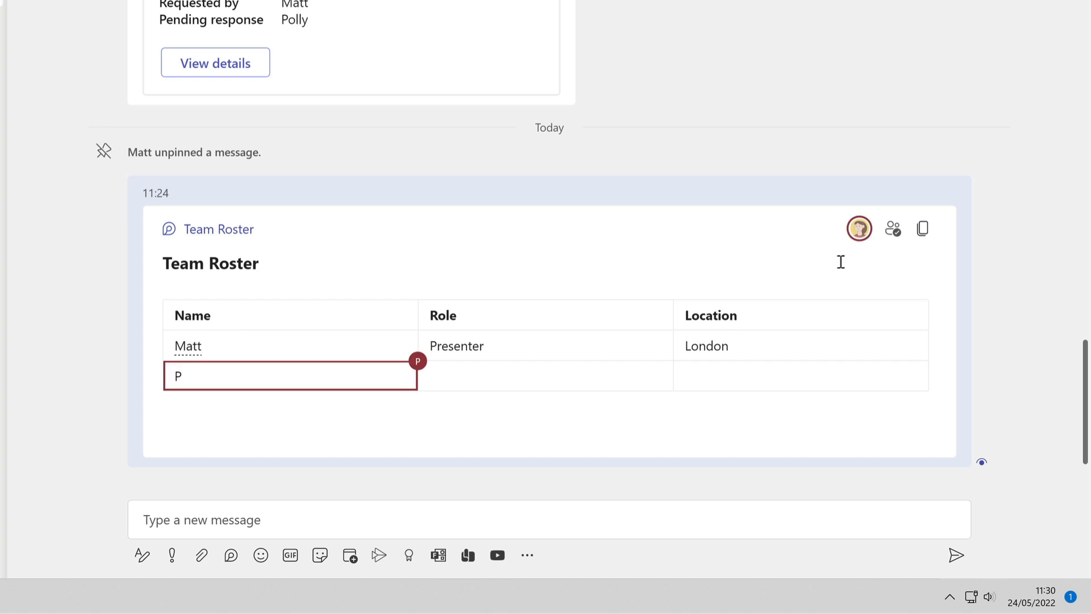
# - Set Polly's role to Host and location to London, then add Sarah as Presenter
pyautogui.write('olly')
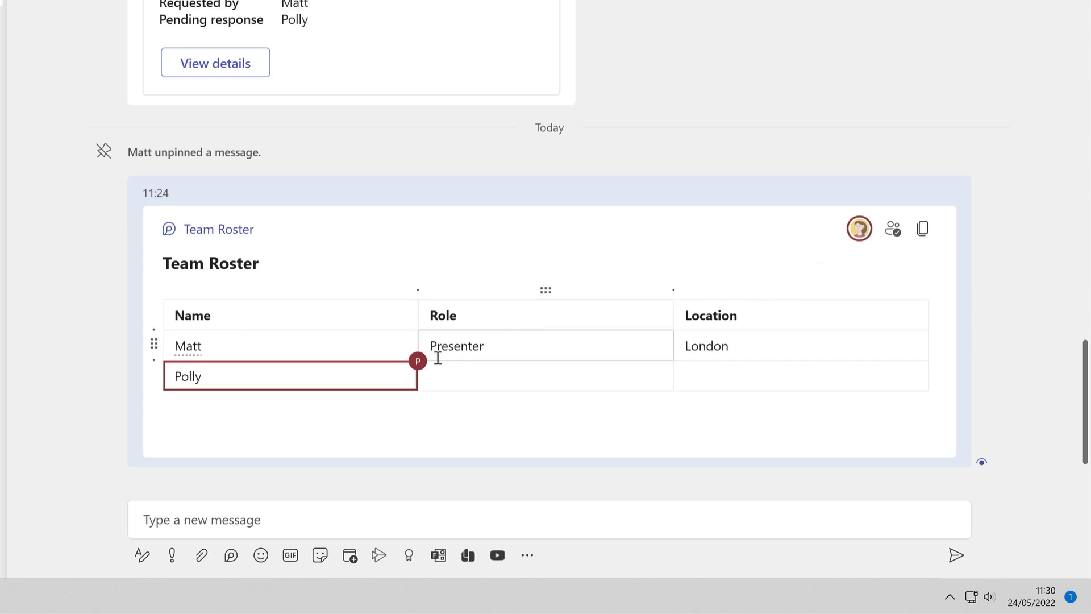
pyautogui.click(545, 376)
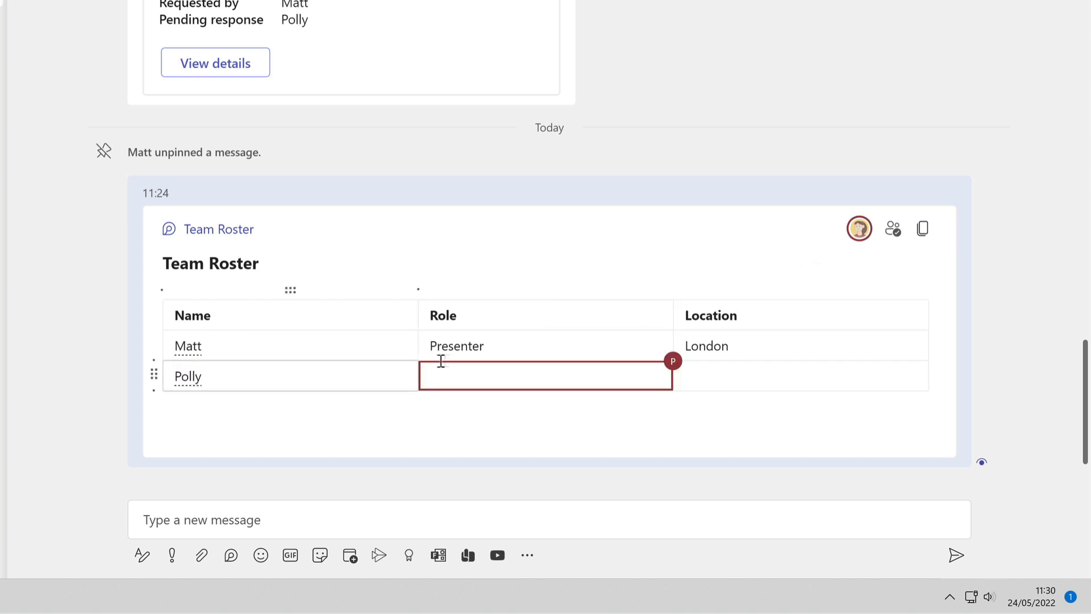
pyautogui.write('Host')
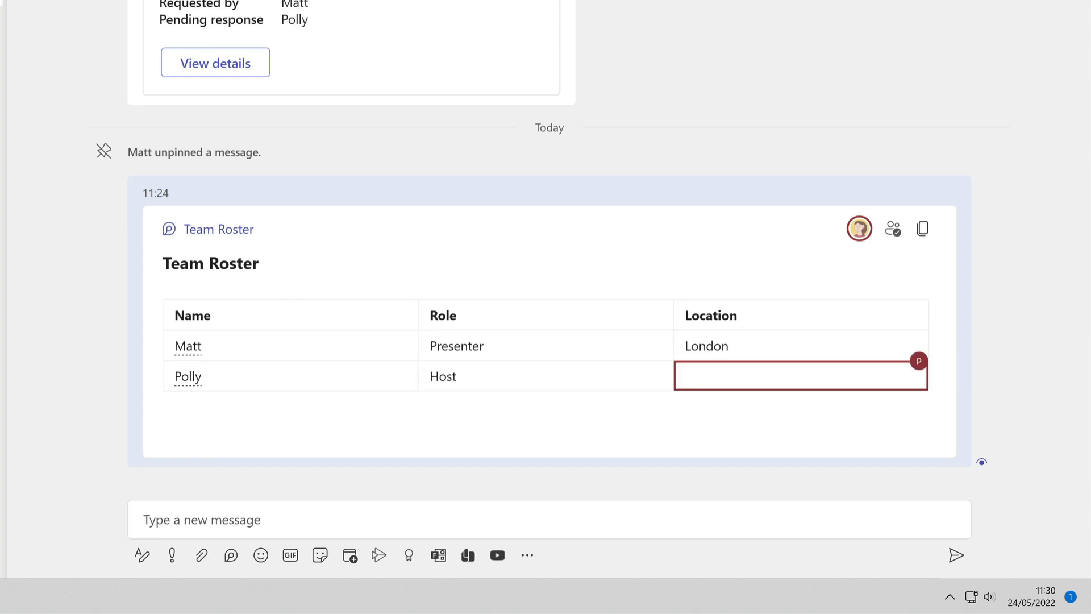
pyautogui.write('Lon')
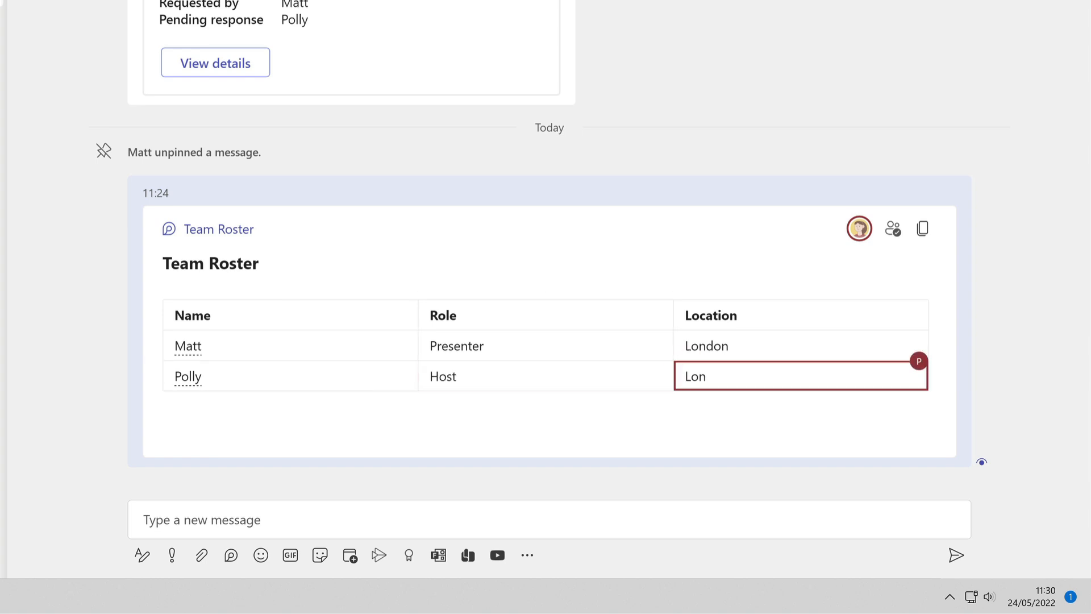
pyautogui.write('don')
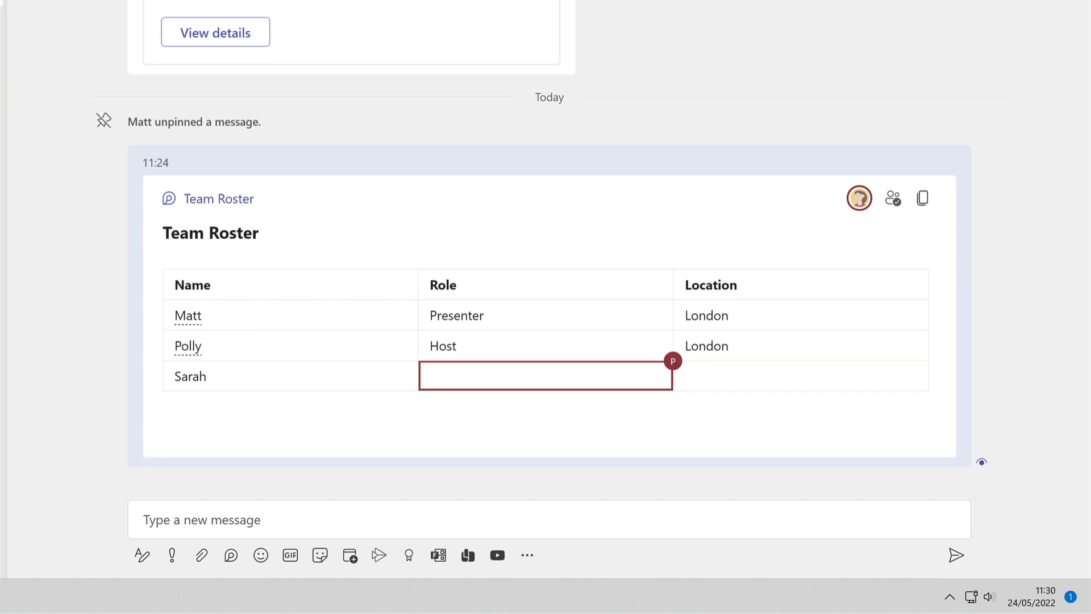
pyautogui.moveTo(361, 157)
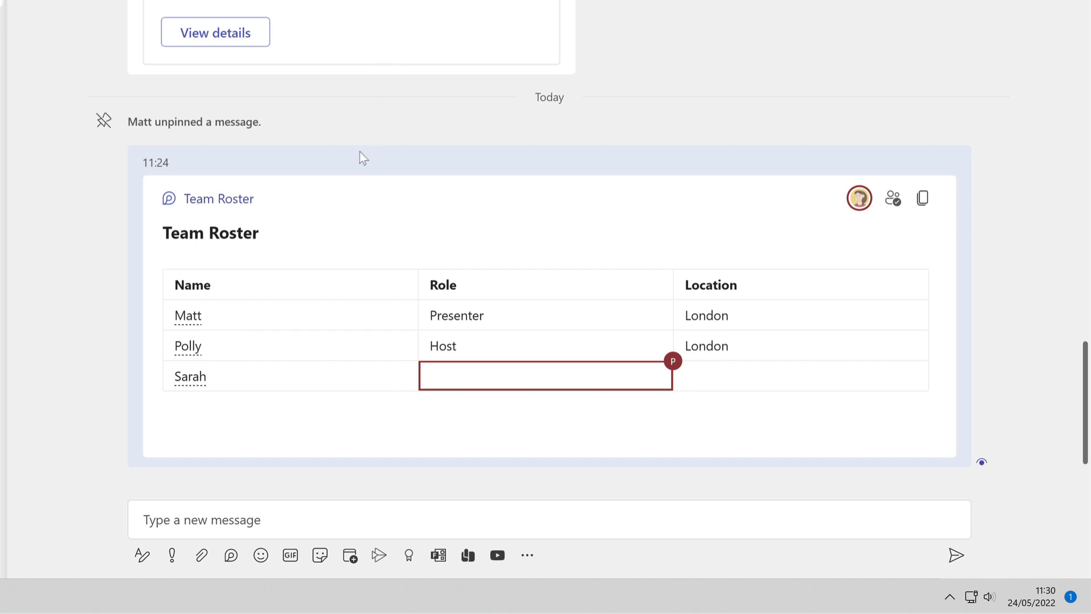
pyautogui.write('Presenter')
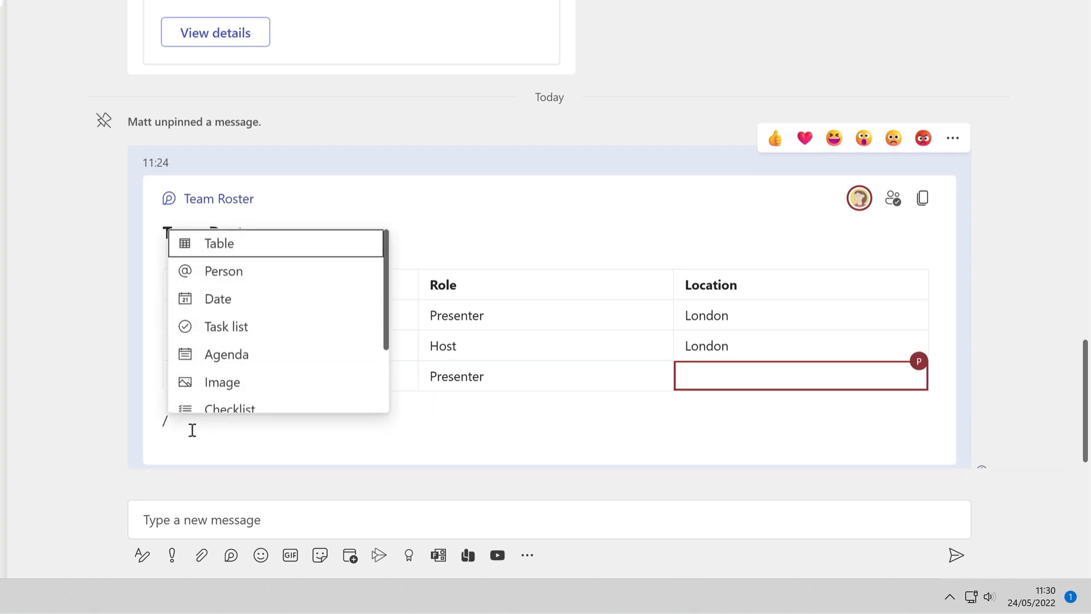
# - Set Sarah's location to Manchester and insert an Agenda via /agenda
pyautogui.write('Manchester')
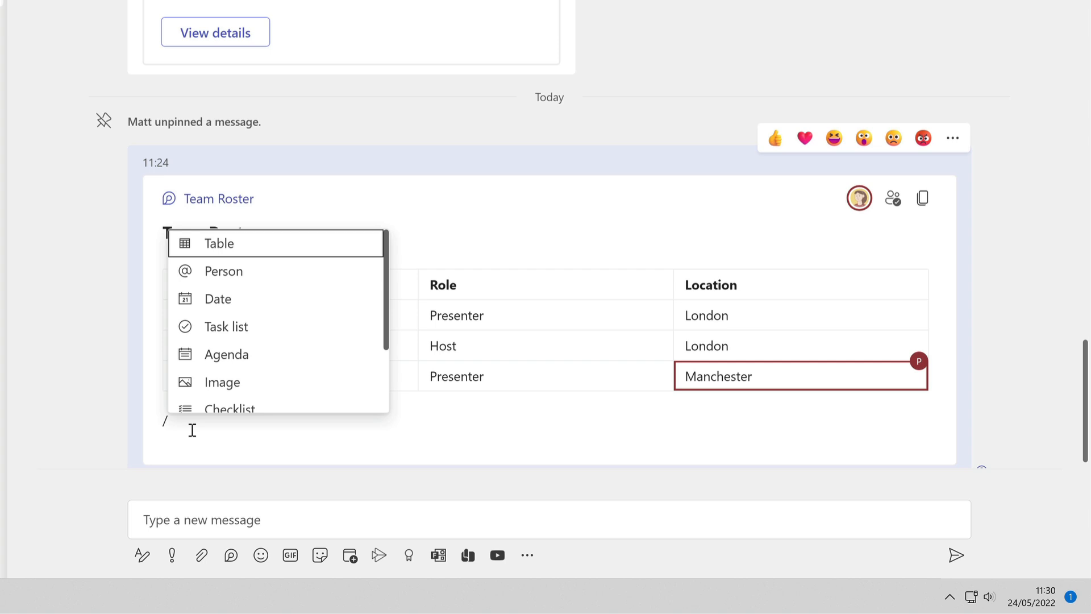
pyautogui.write('agen')
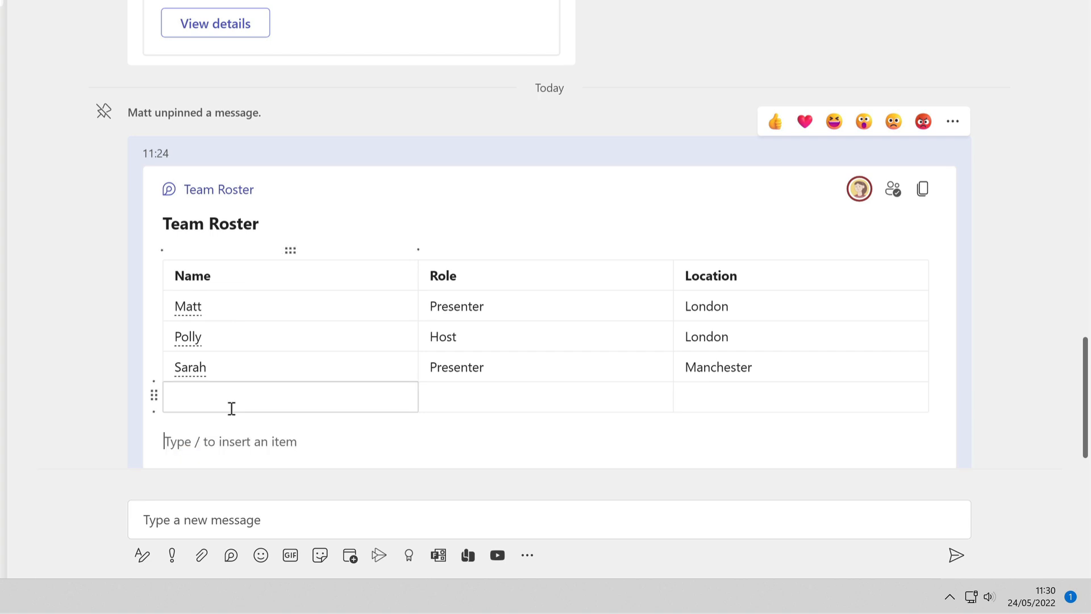
pyautogui.scroll(-3)
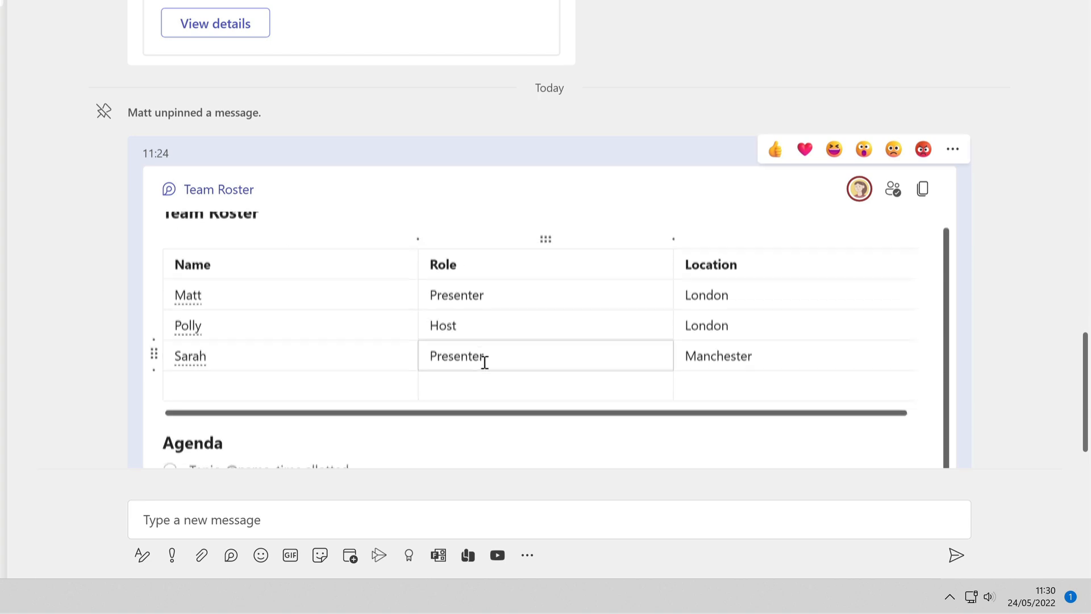
pyautogui.scroll(-3)
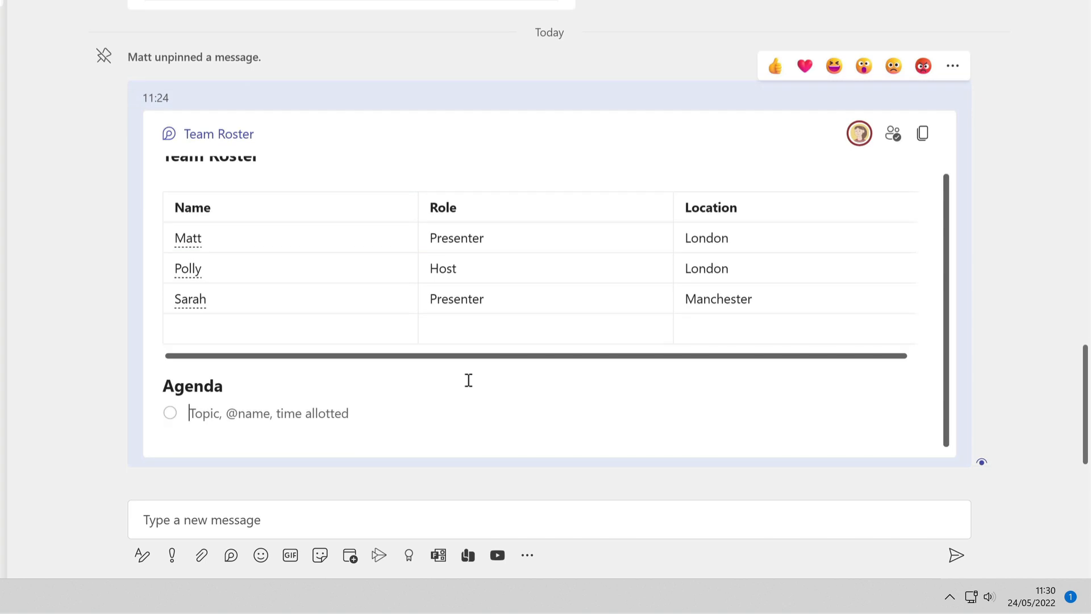
pyautogui.moveTo(463, 382)
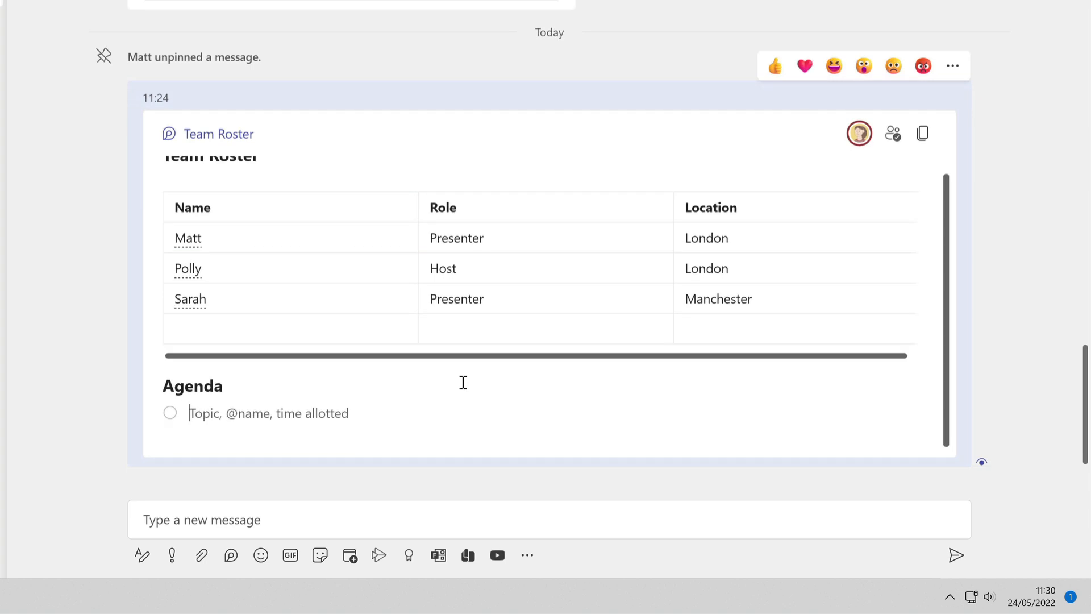
pyautogui.moveTo(506, 430)
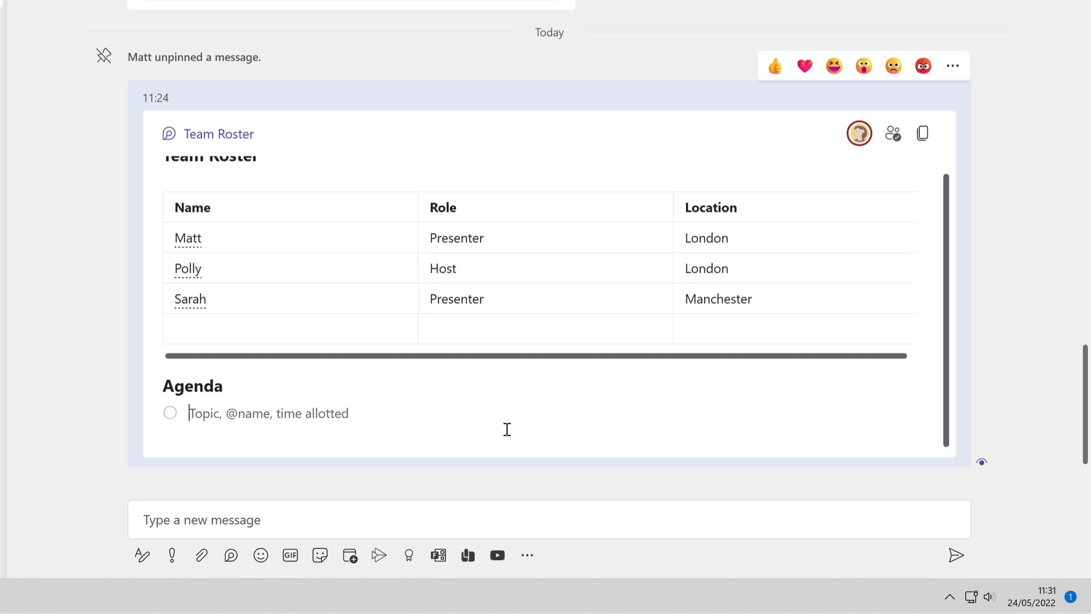
pyautogui.write('Introduction')
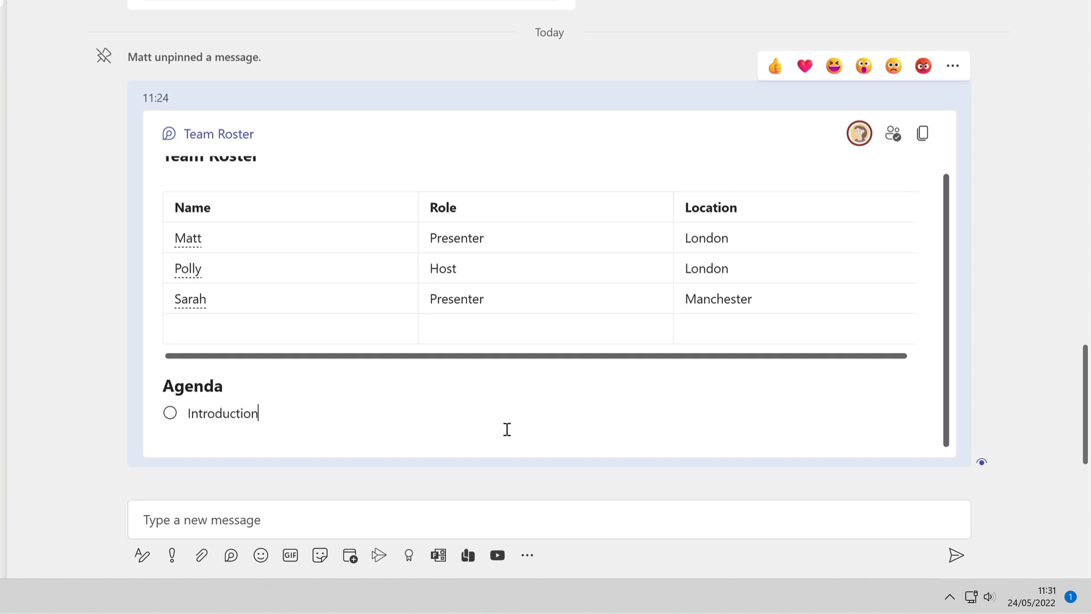
pyautogui.write('@')
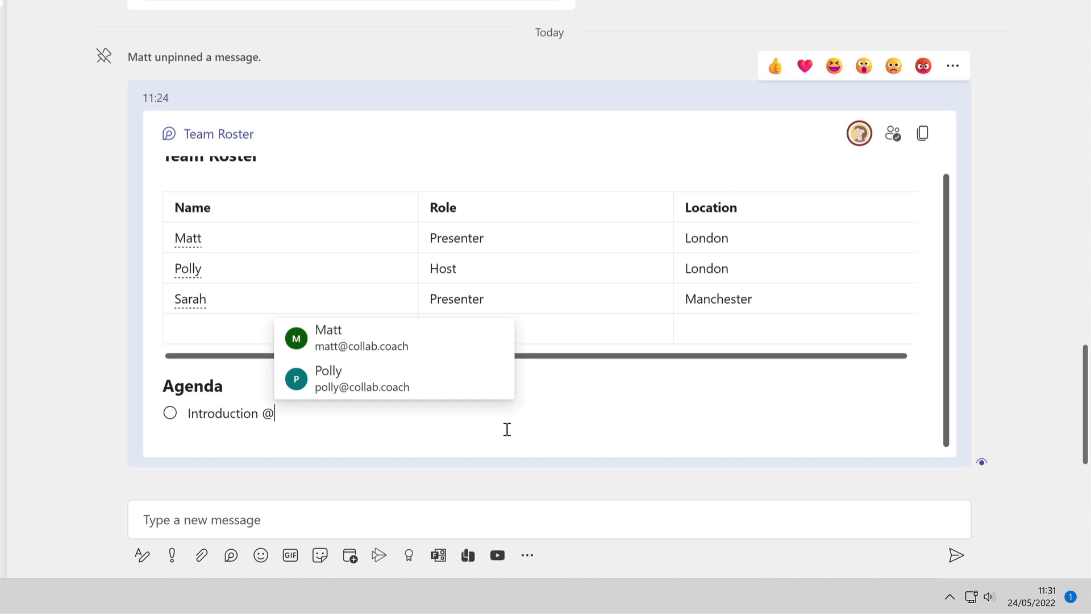
pyautogui.click(328, 338)
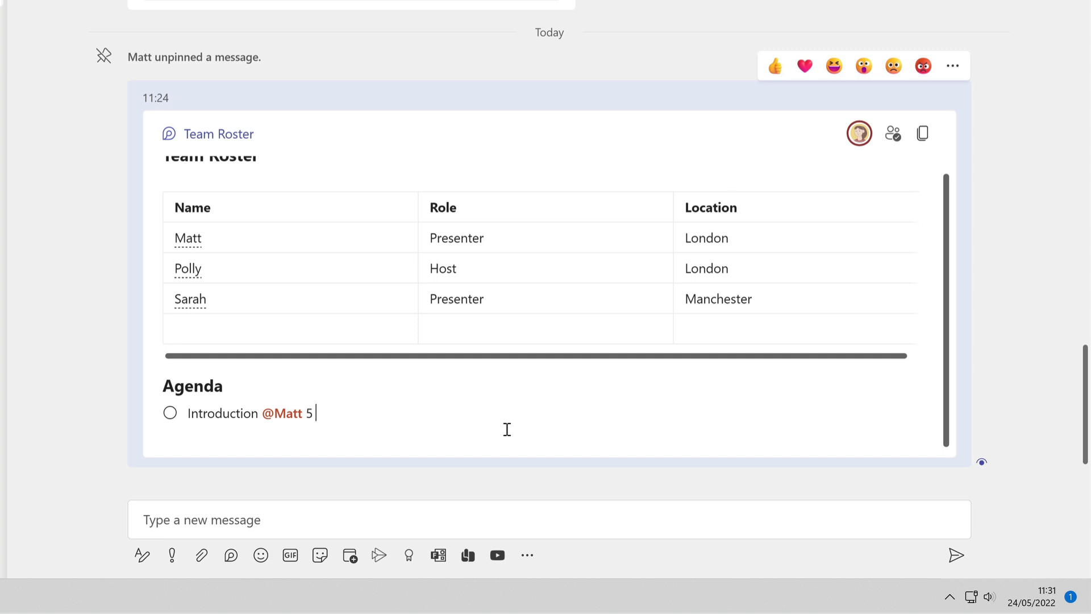
pyautogui.write('mins')
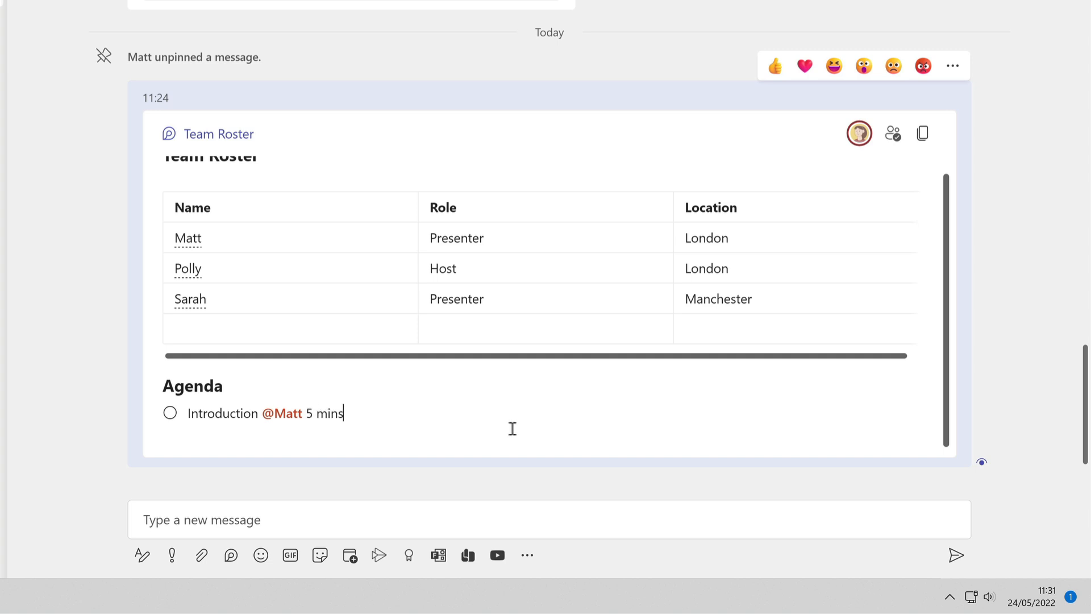
pyautogui.moveTo(289, 414)
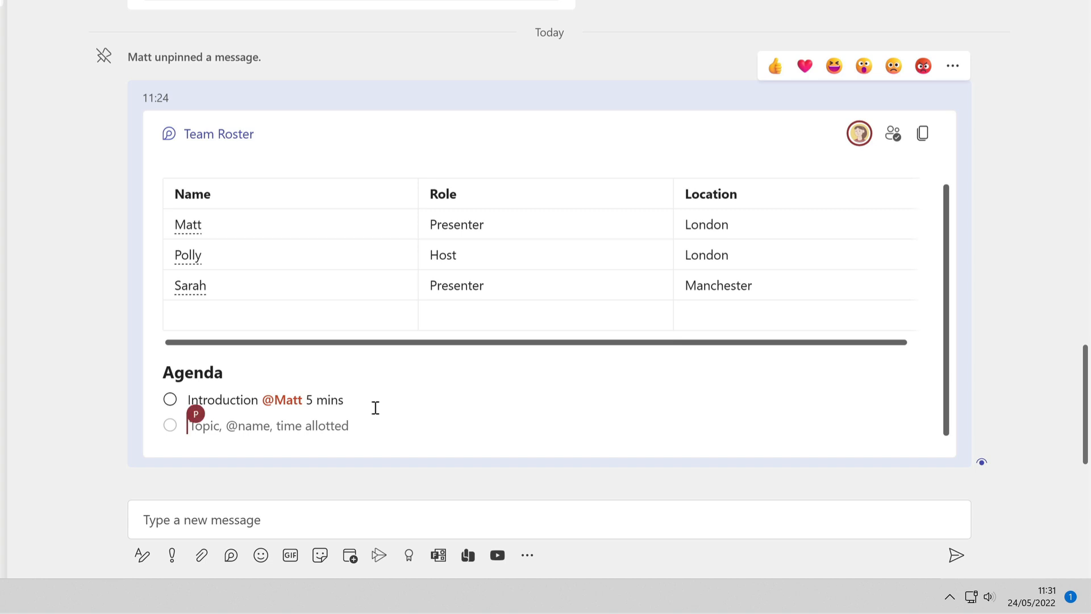
pyautogui.write('Demo')
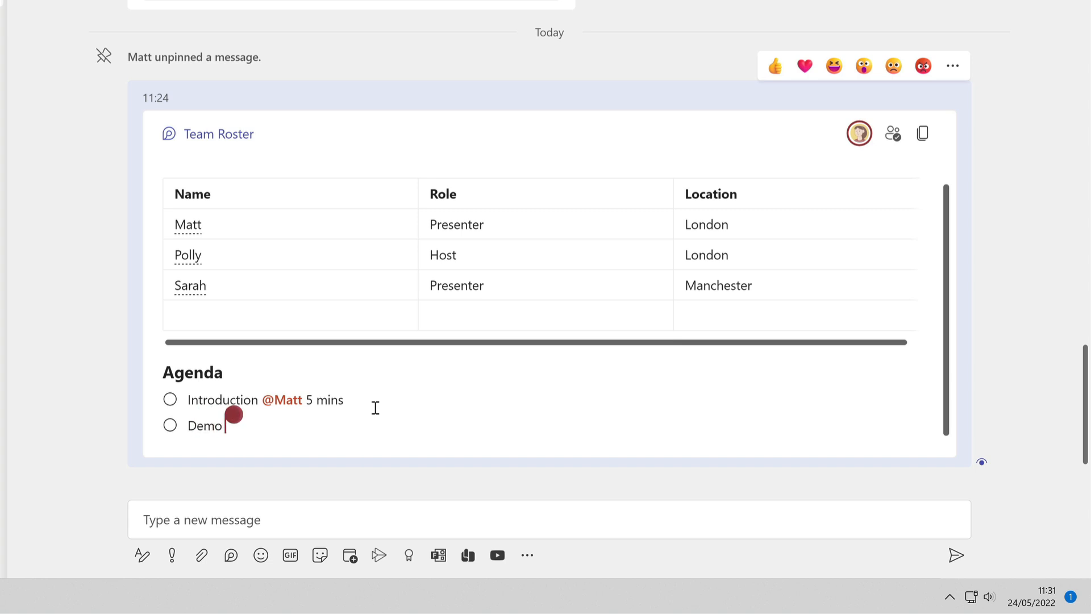
pyautogui.write('@Polly')
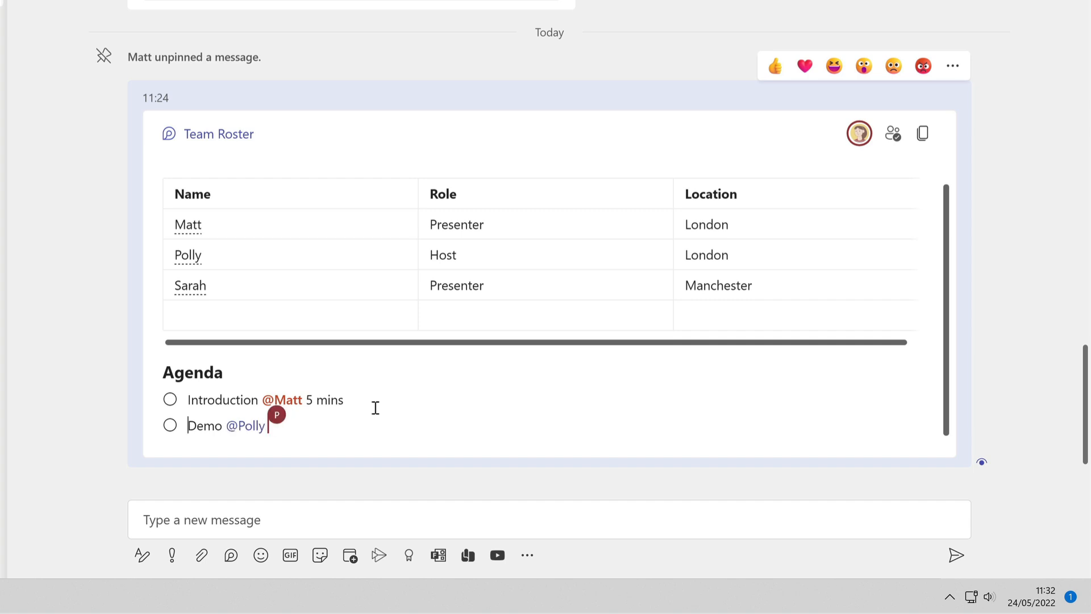
pyautogui.write('10 mins')
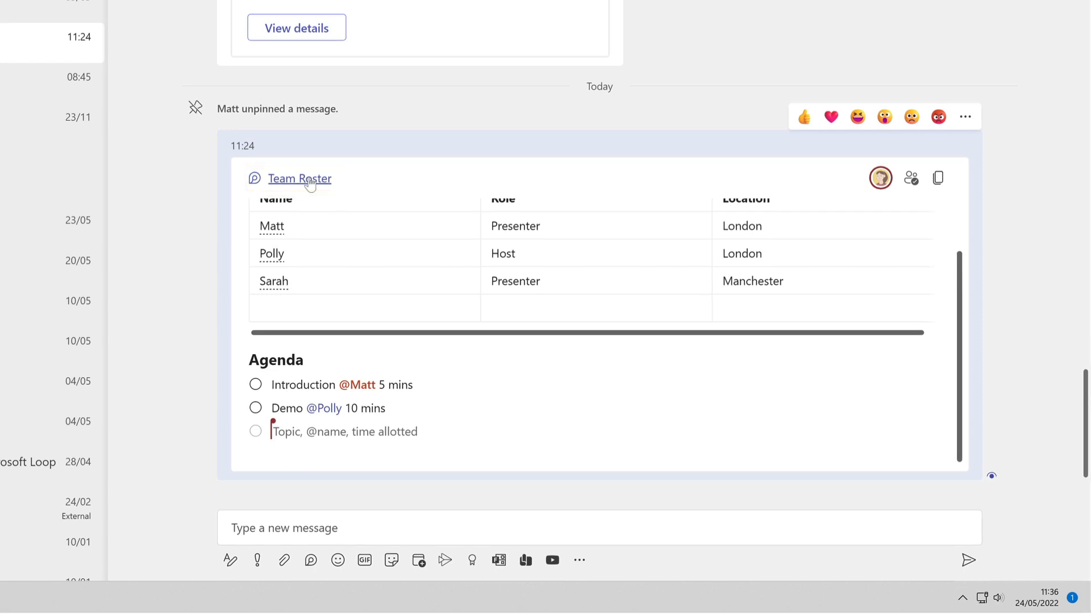
# - Open the Team Roster component as a full Webinar page in the browser
pyautogui.click(299, 178)
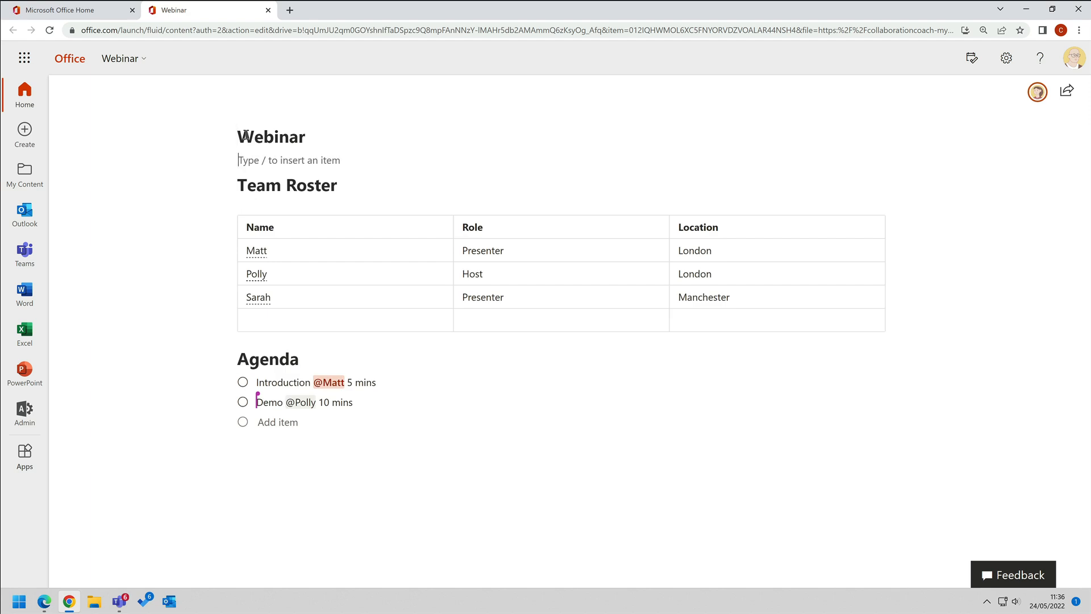
pyautogui.write('/')
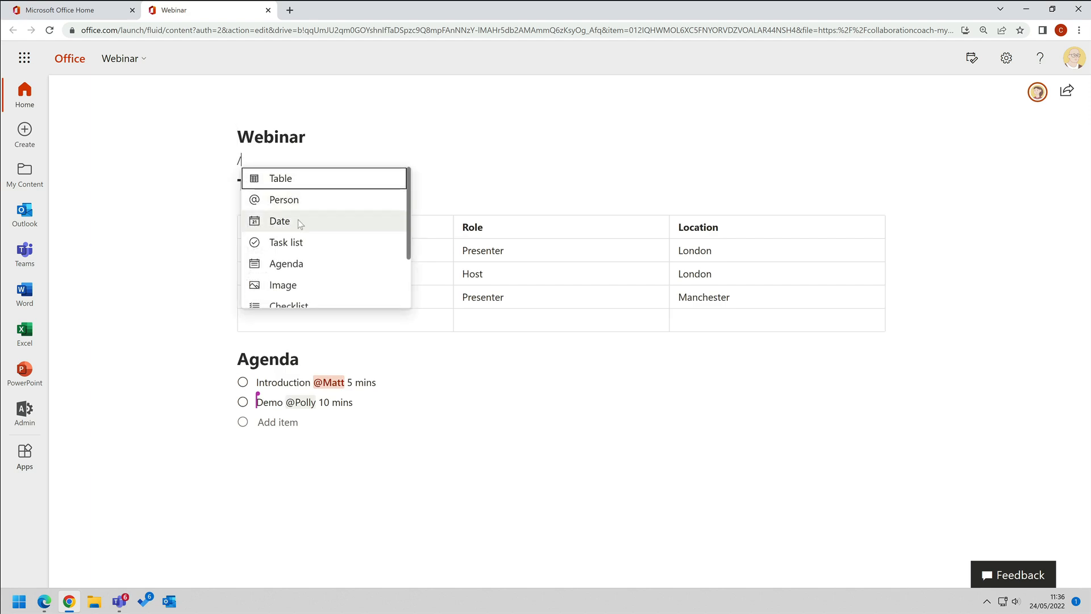
pyautogui.click(279, 221)
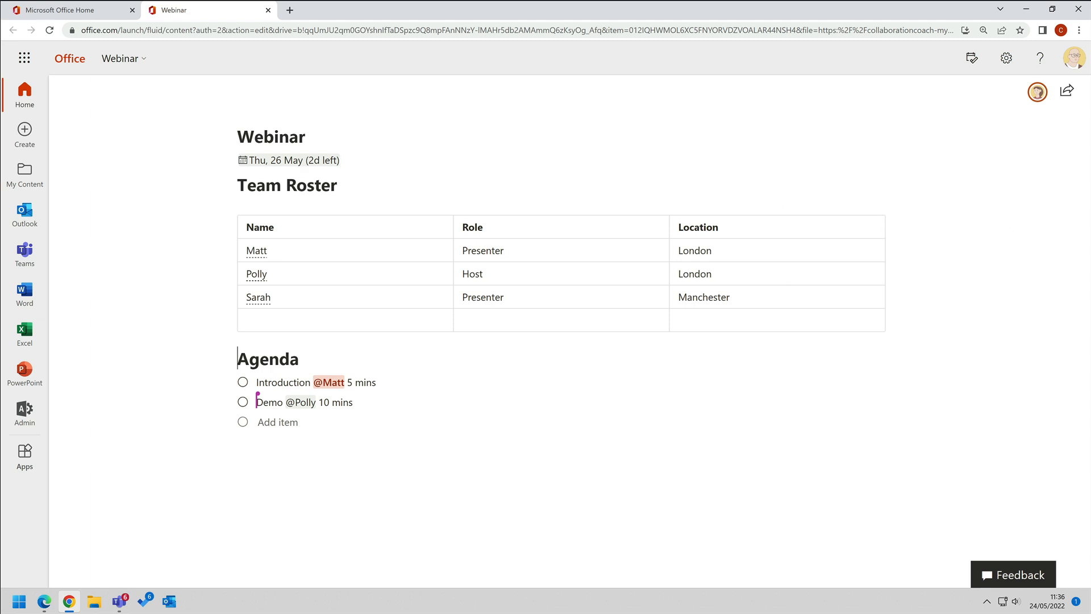
pyautogui.click(119, 600)
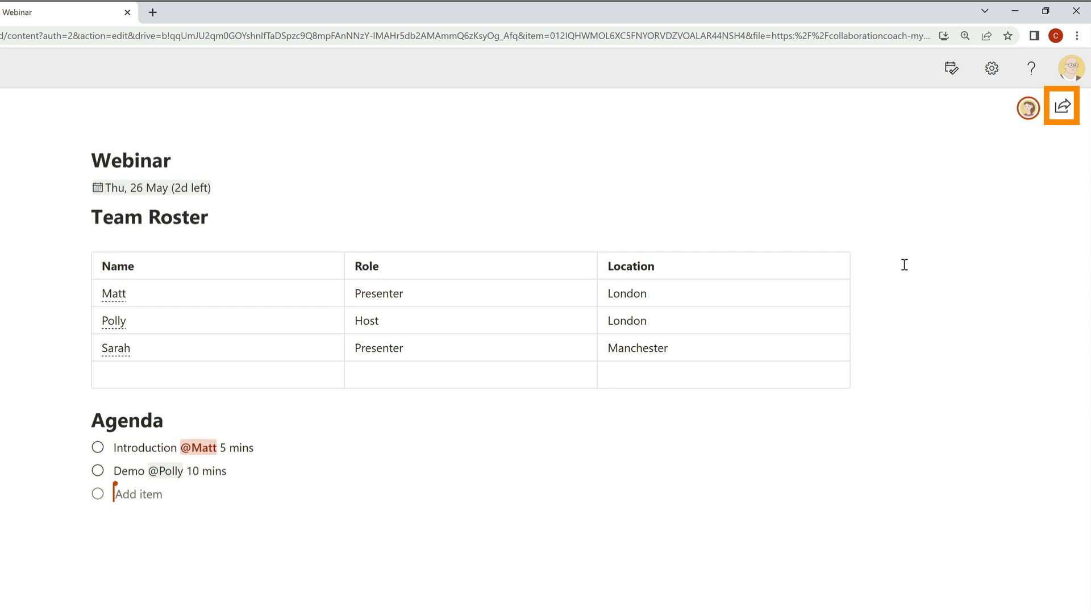
# - Send an editable Webinar page link to Sarah and the Finance Members group
pyautogui.click(1062, 106)
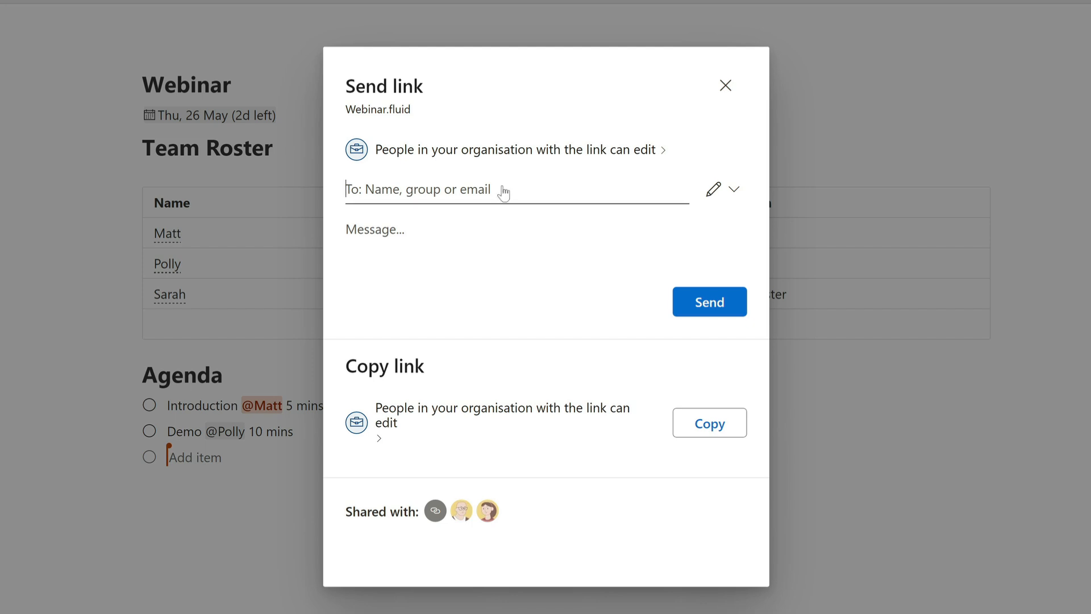
pyautogui.write('fina')
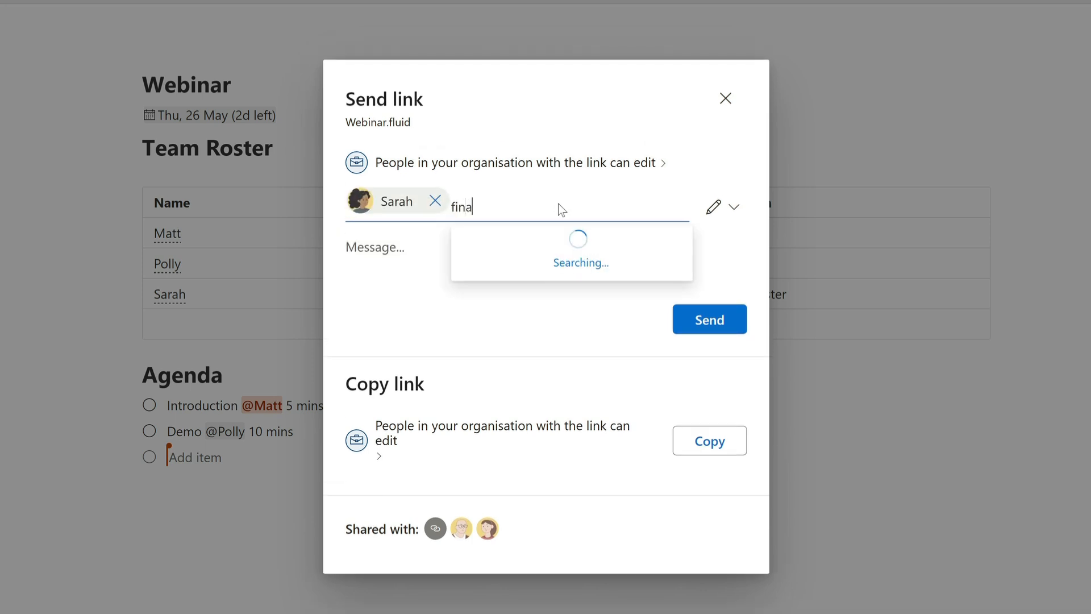
pyautogui.click(570, 251)
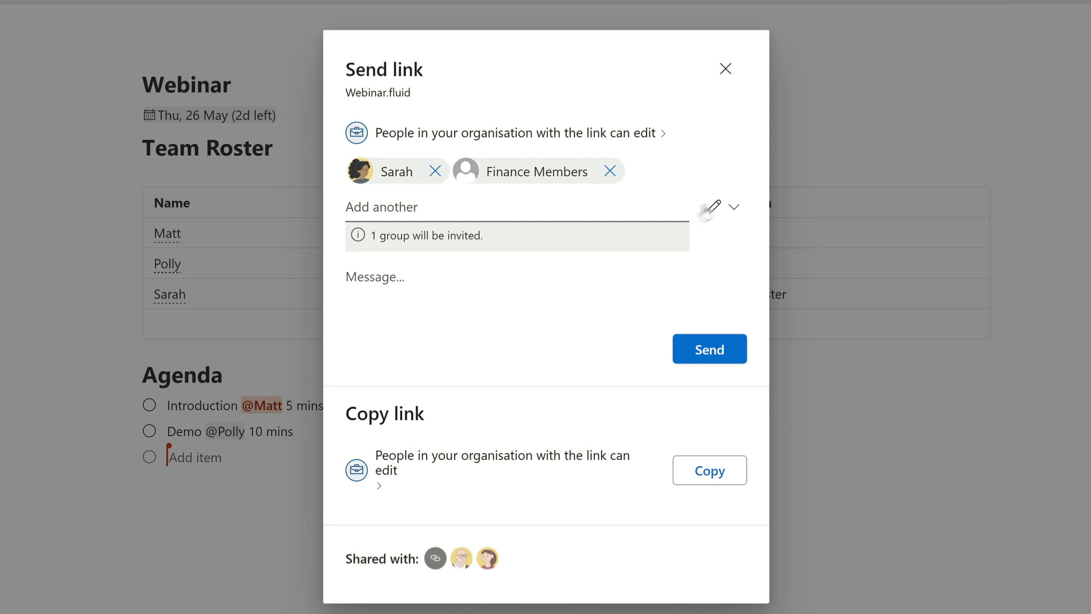
pyautogui.click(735, 207)
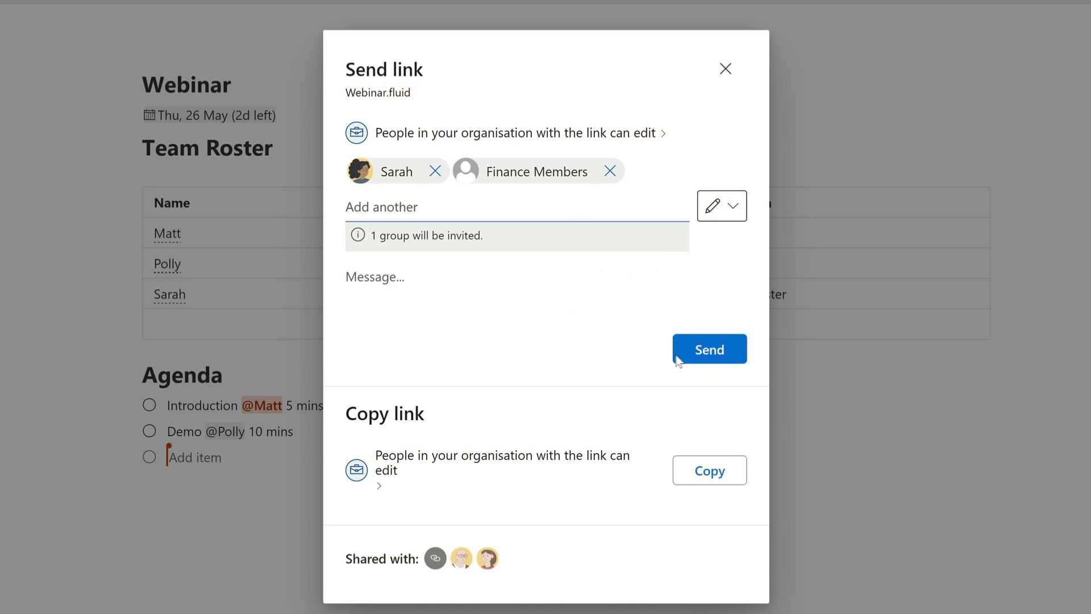
pyautogui.click(710, 348)
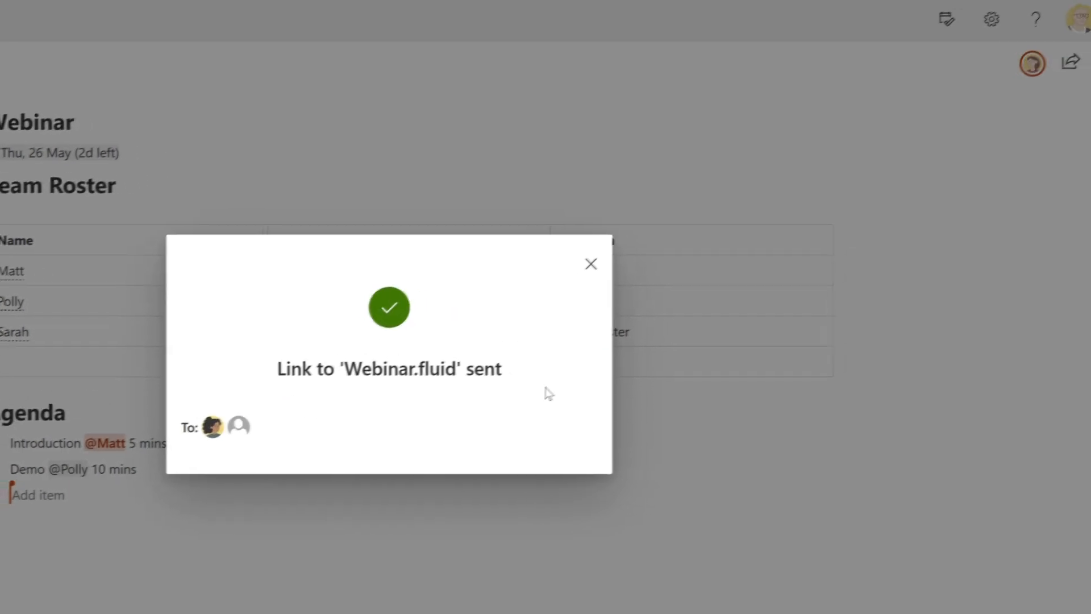
# - Copy an organisation-wide edit link to the Webinar page
pyautogui.click(591, 263)
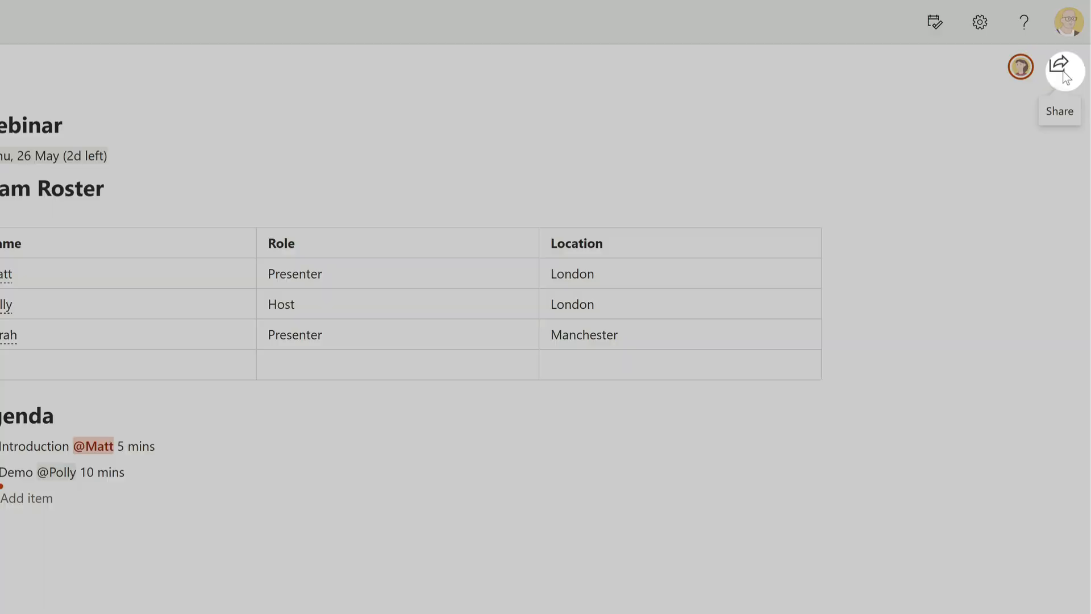
pyautogui.click(1060, 68)
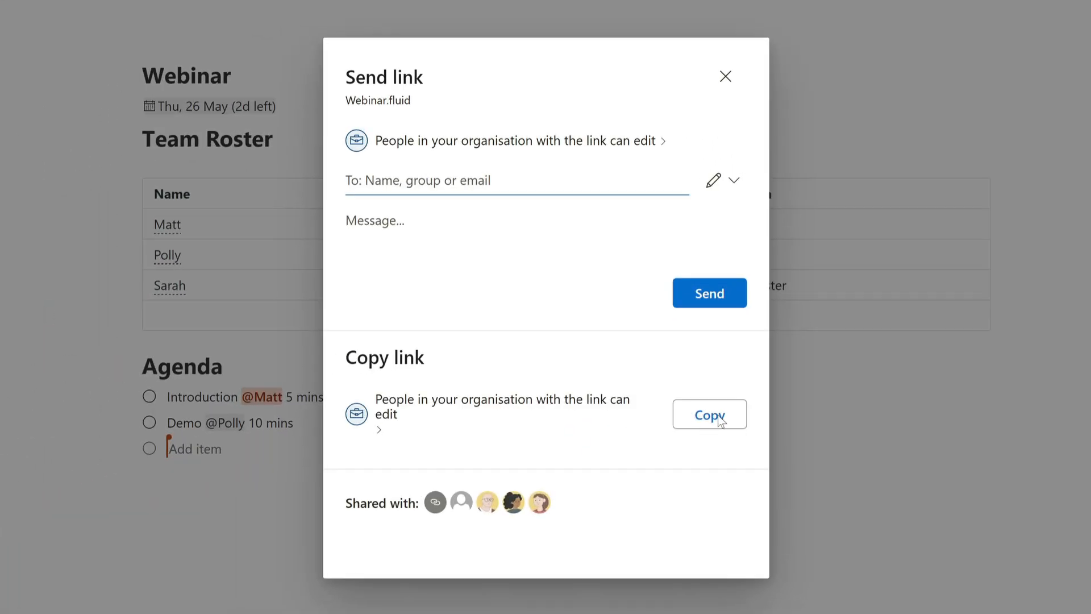
pyautogui.click(709, 414)
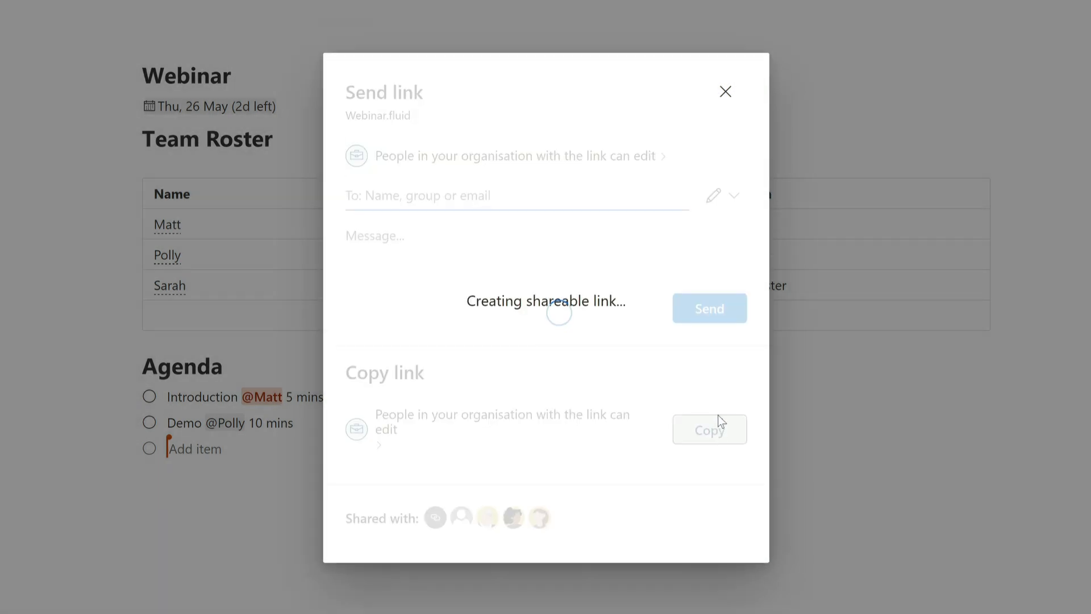
pyautogui.click(709, 428)
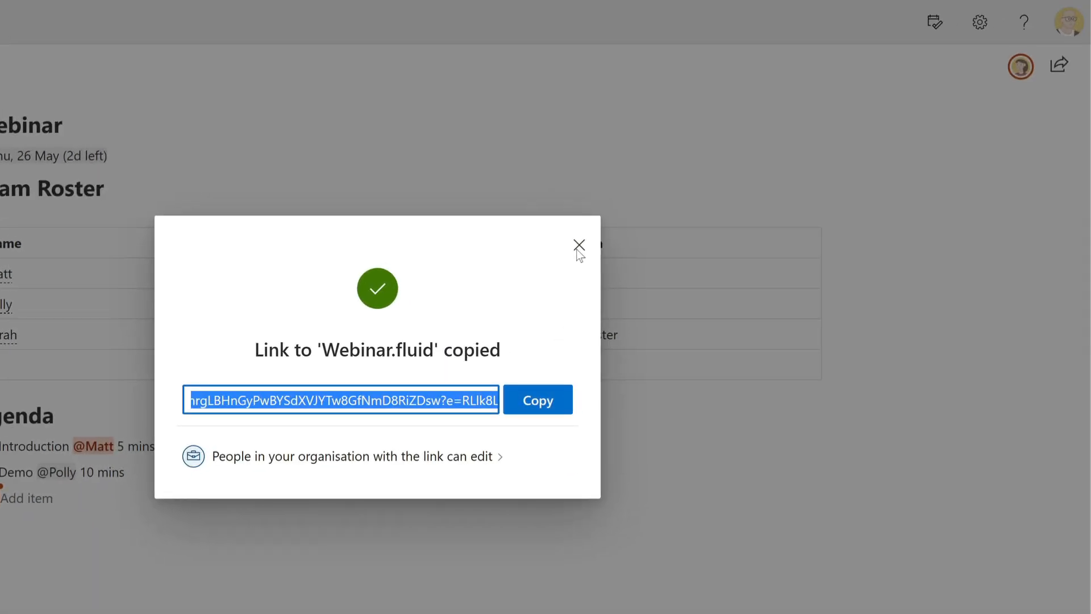
pyautogui.click(579, 245)
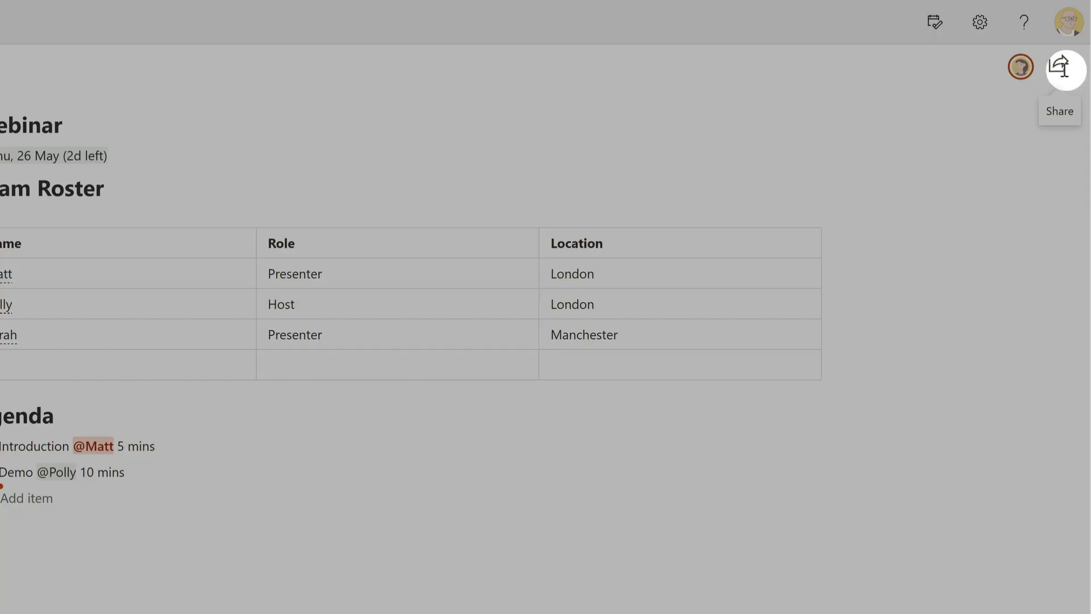
pyautogui.click(1078, 69)
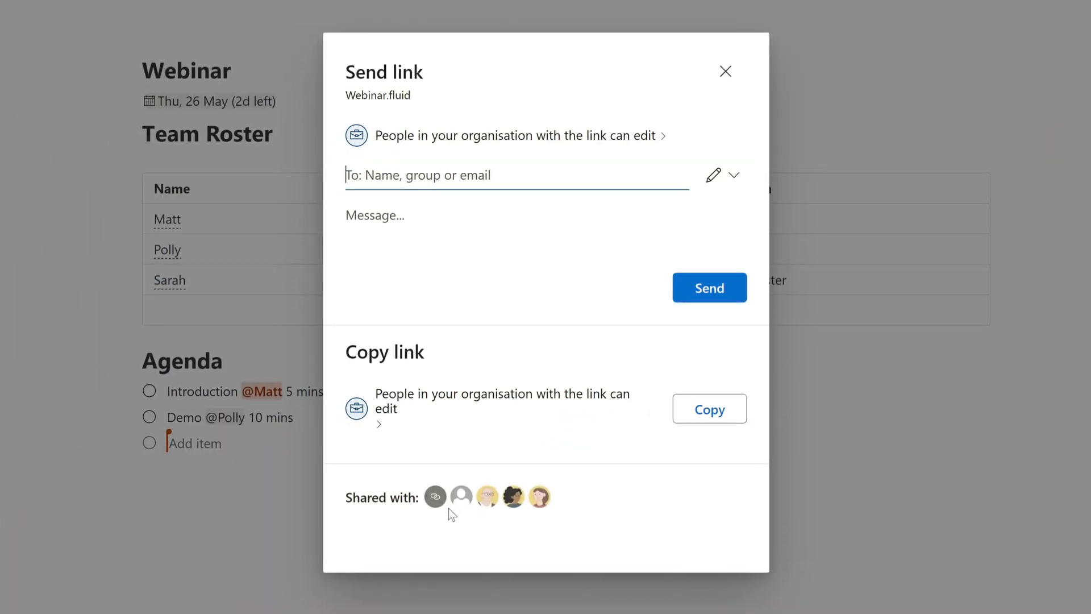
pyautogui.click(435, 496)
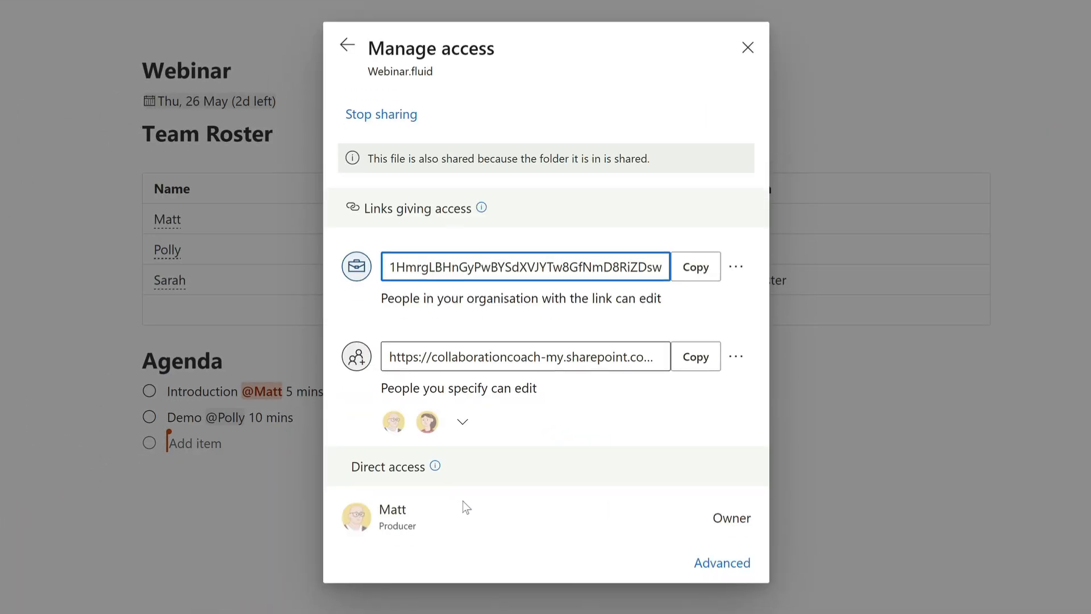
pyautogui.click(462, 422)
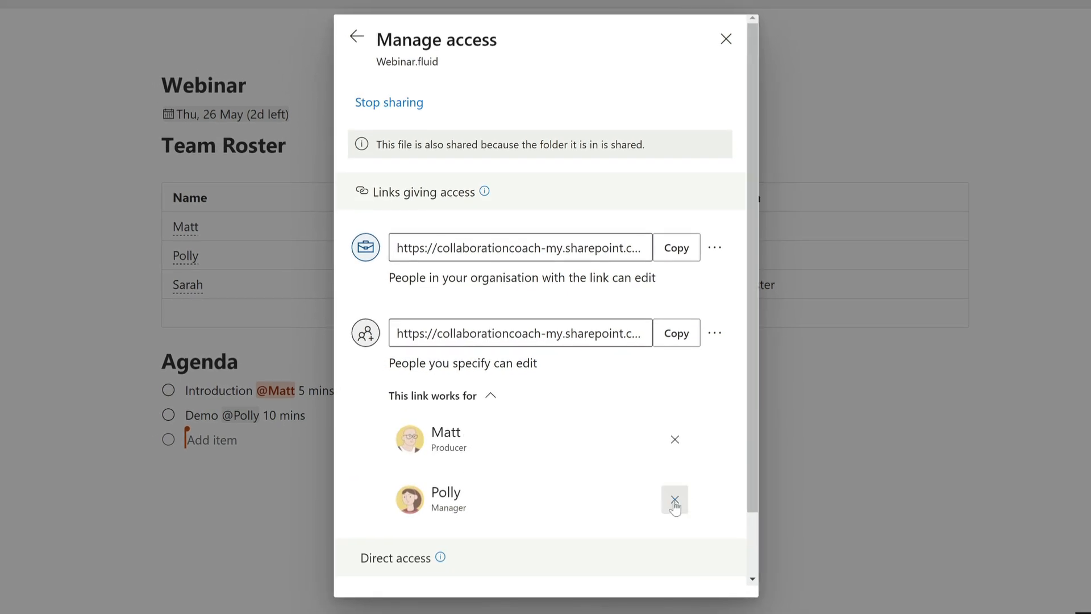
pyautogui.moveTo(548, 332)
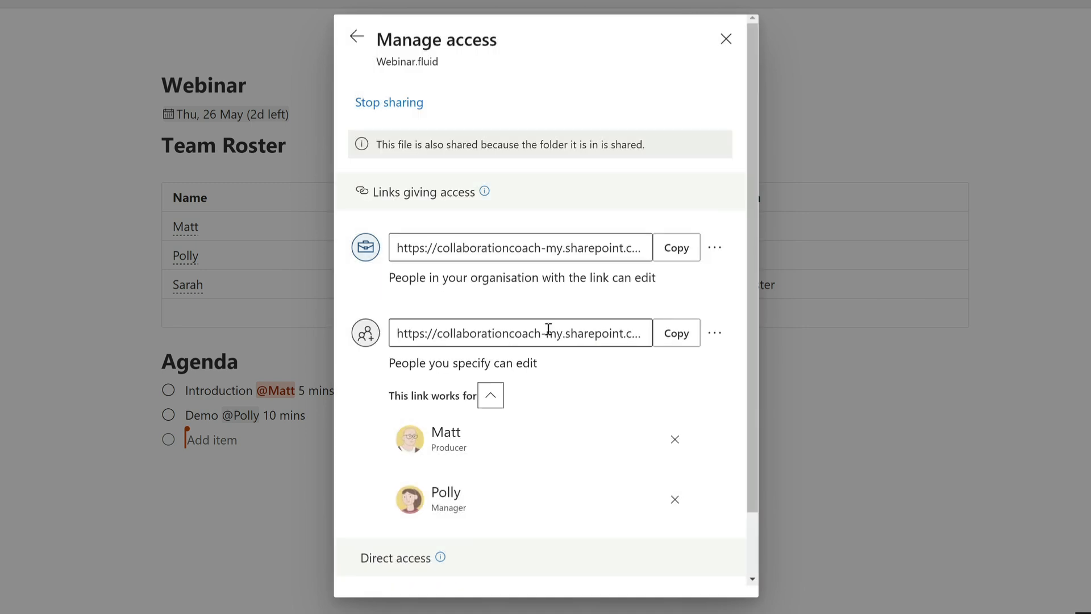
pyautogui.click(726, 40)
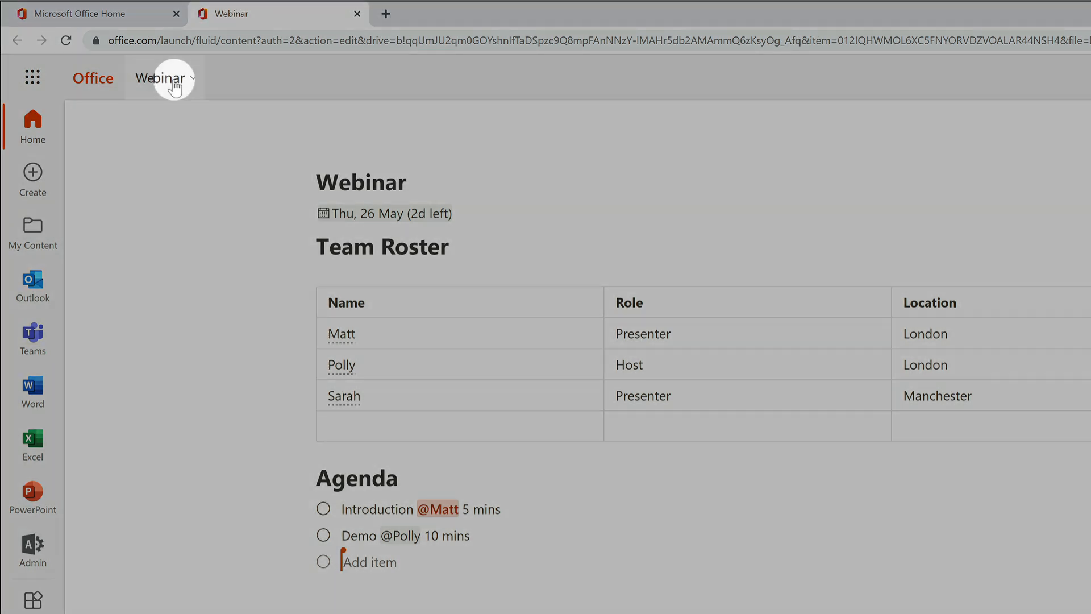
# - Locate Webinar.fluid in OneDrive's Microsoft Teams Chat Files, then filter Office recents to Loop components
pyautogui.click(160, 77)
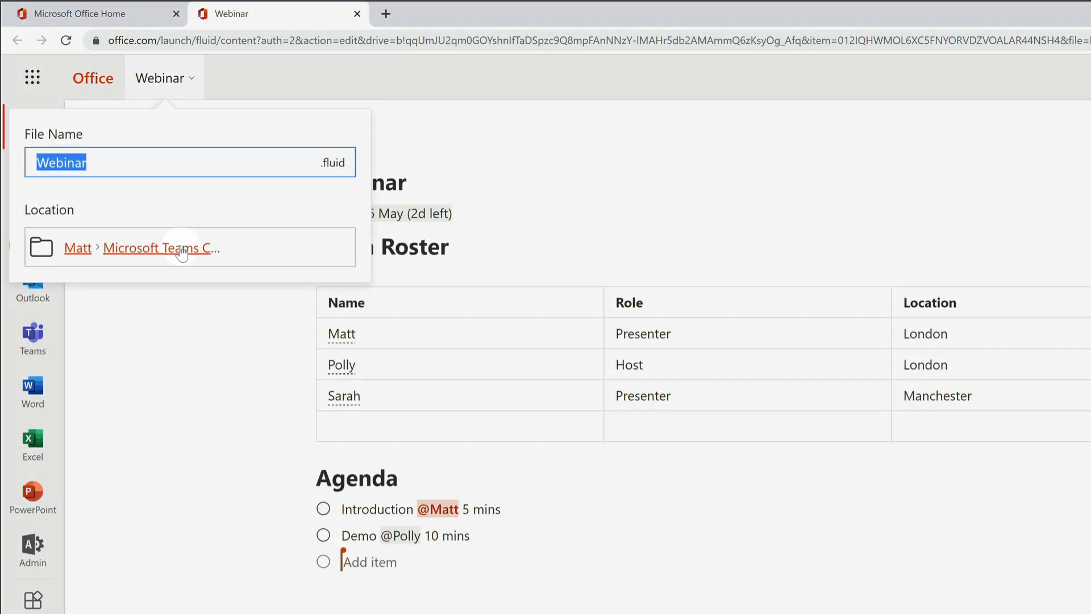
pyautogui.click(161, 248)
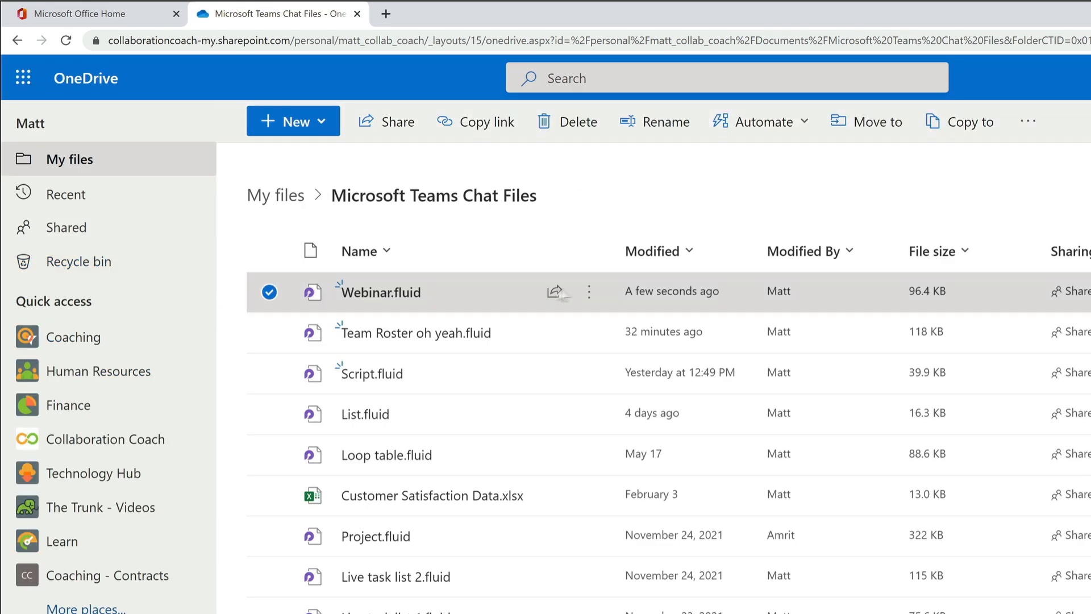
pyautogui.click(589, 291)
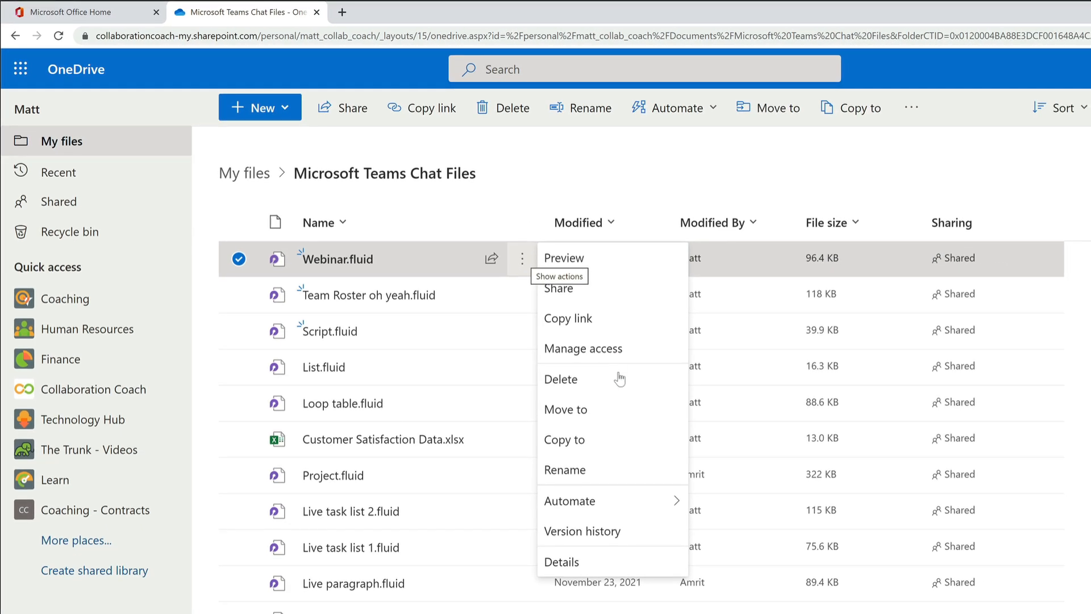
pyautogui.moveTo(557, 163)
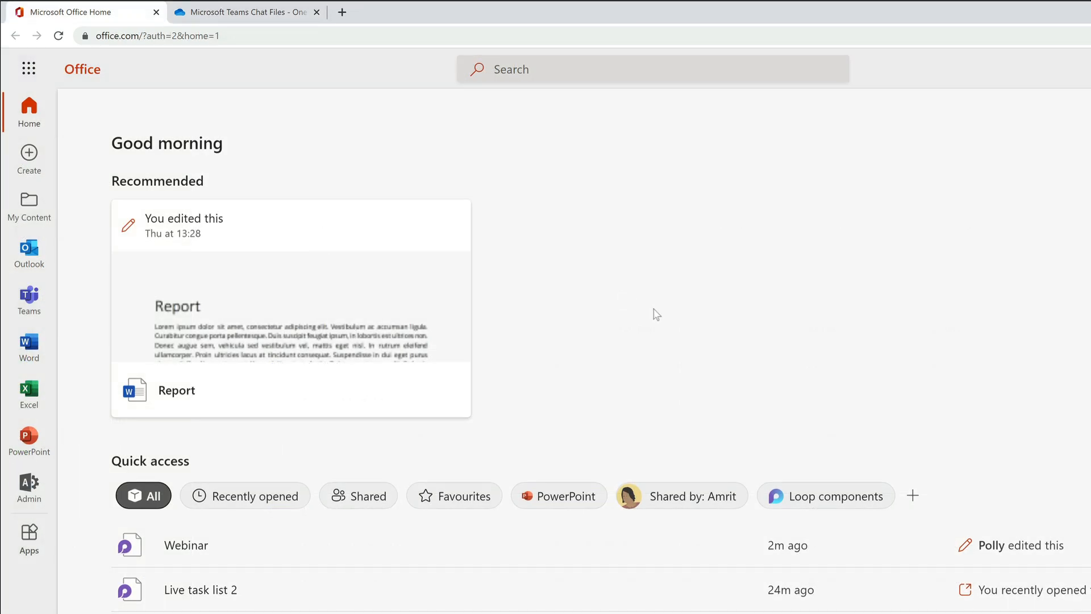
pyautogui.click(825, 496)
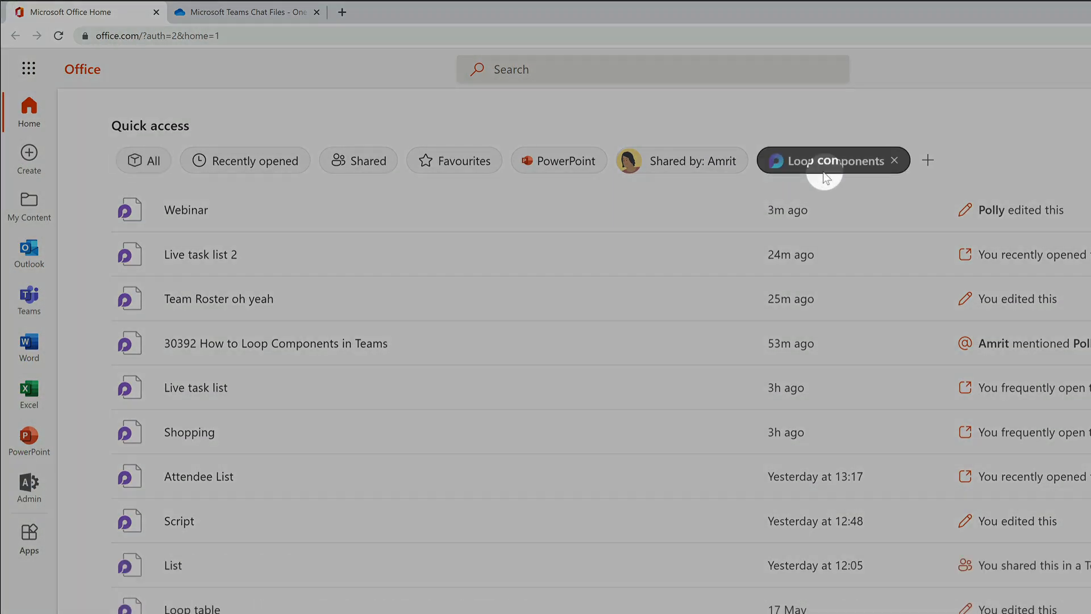